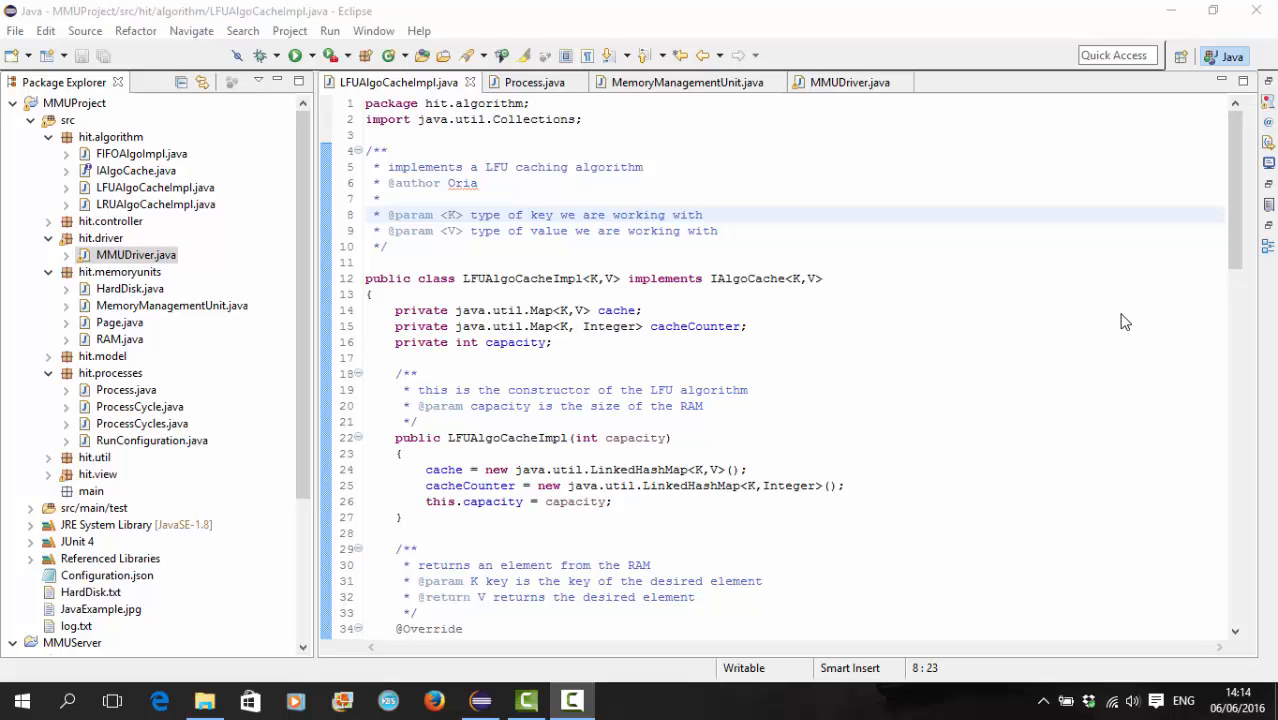
mouse_move(752, 350)
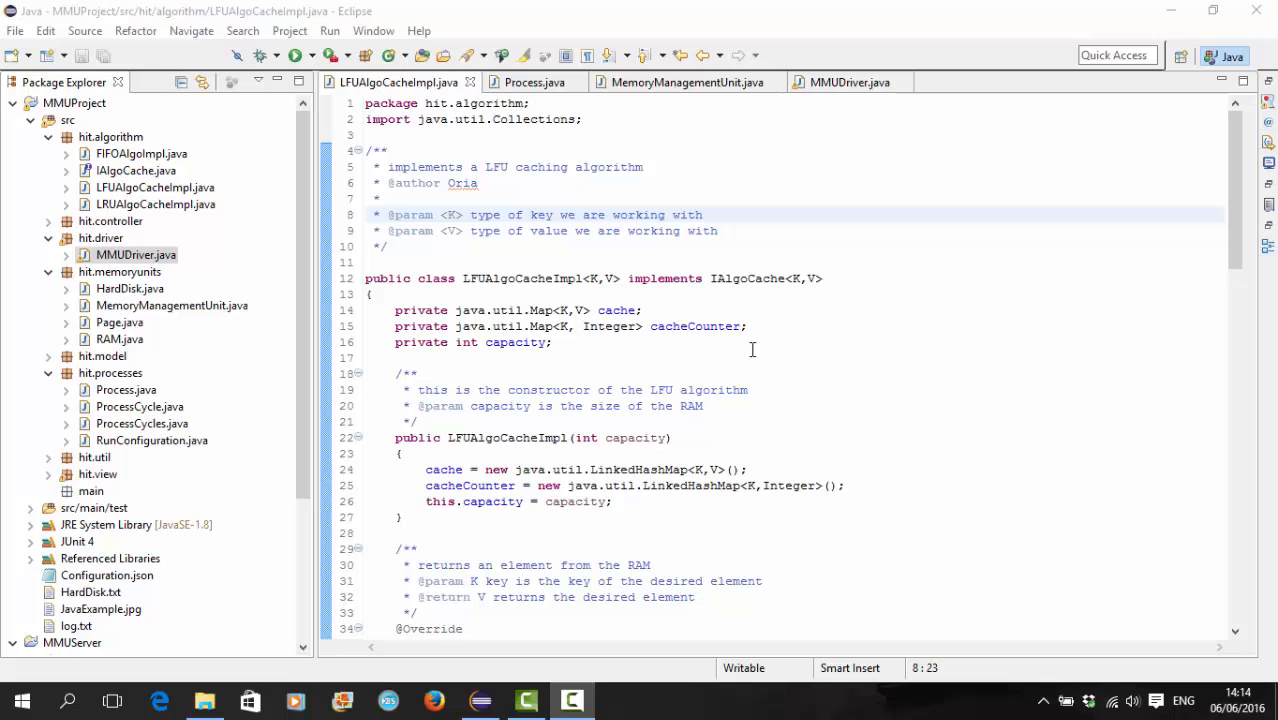
Step: Show Process.java's run method with the lock/getPages block that requests pages each cycle
double_click(696, 326)
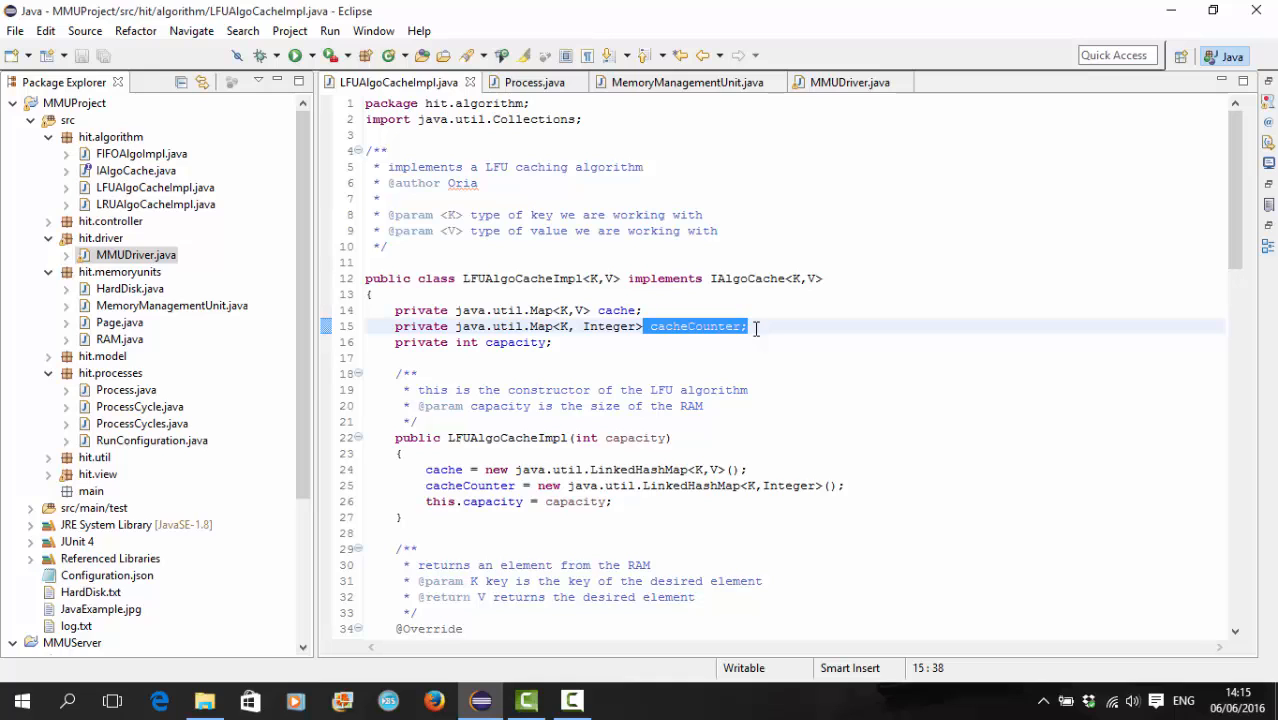
click(534, 82)
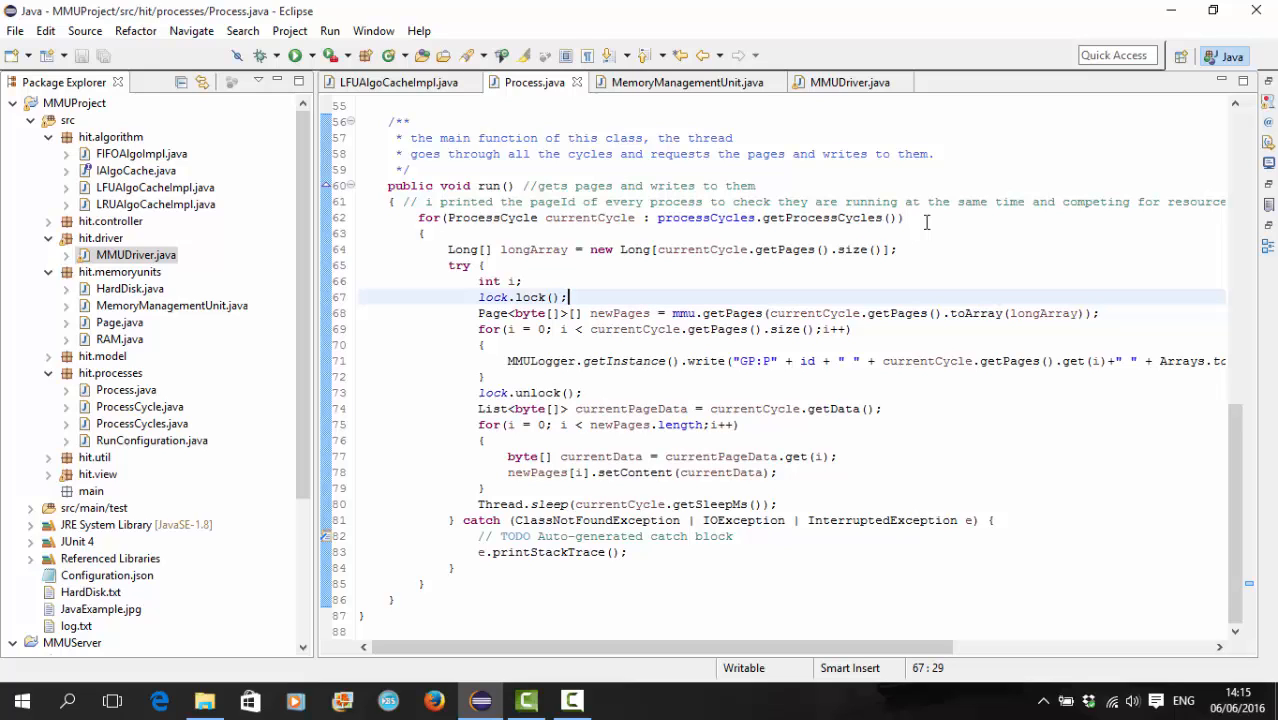
click(904, 218)
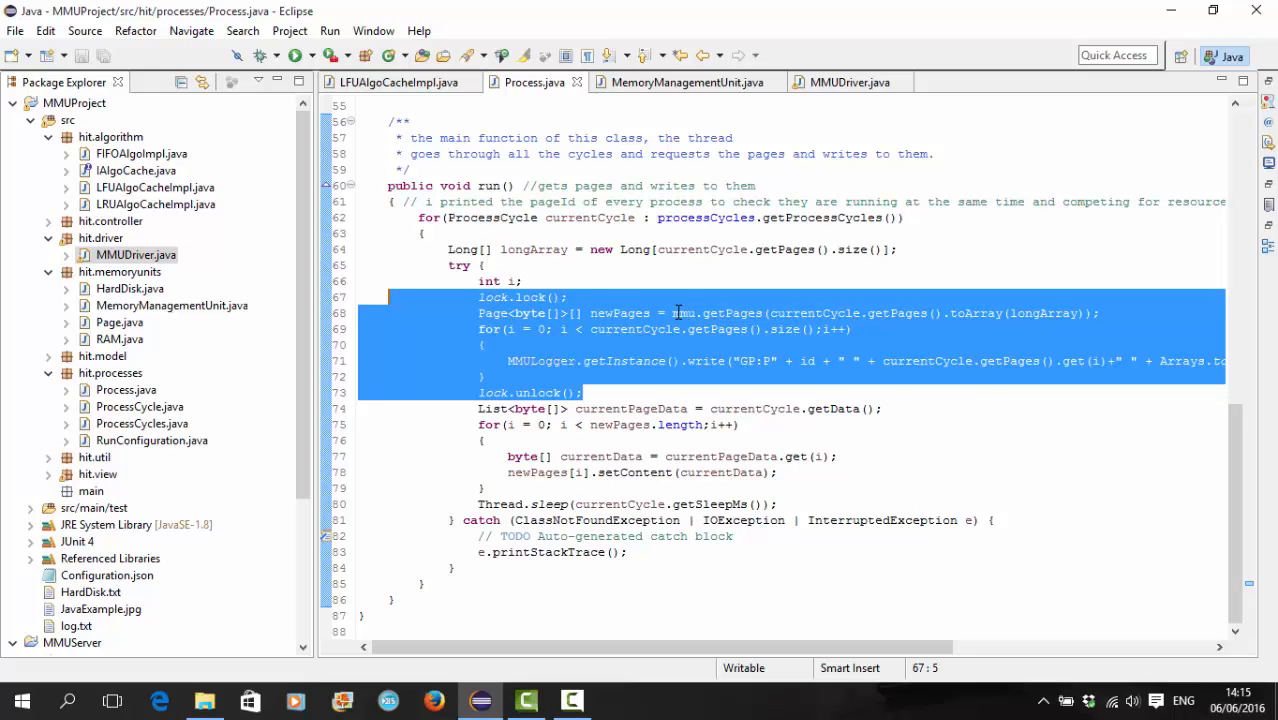
mouse_move(624, 382)
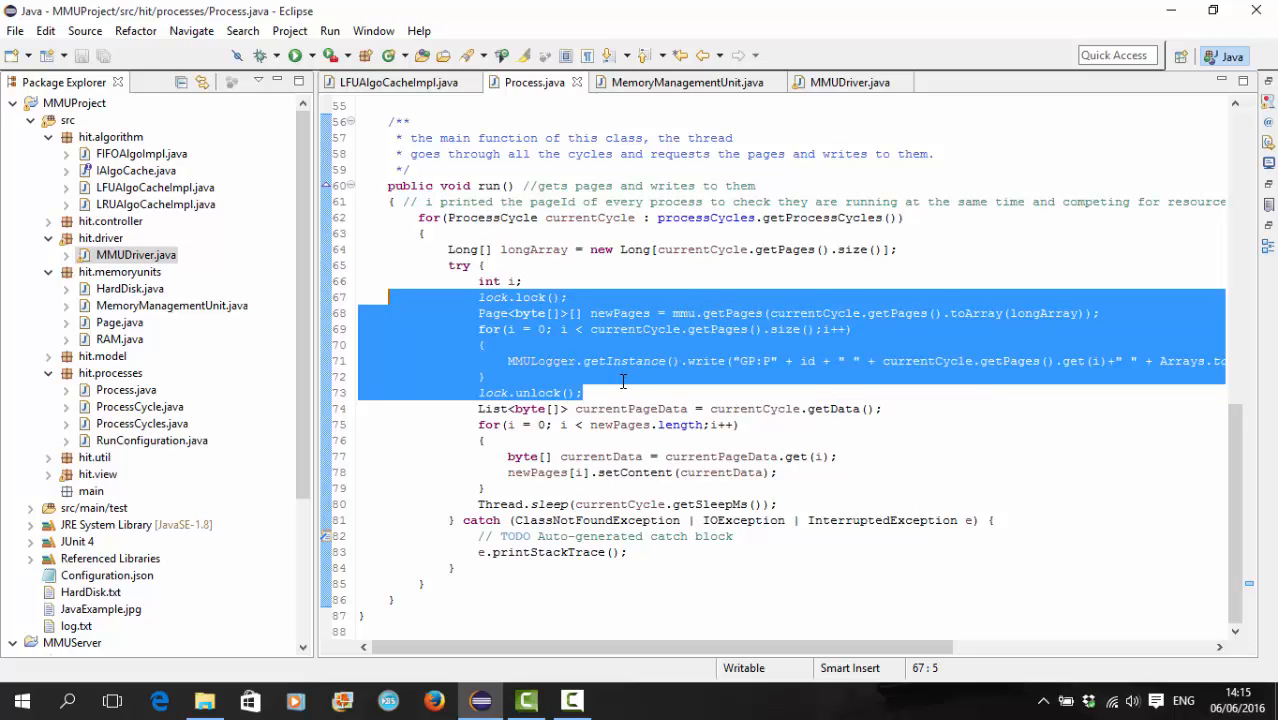
mouse_move(592, 370)
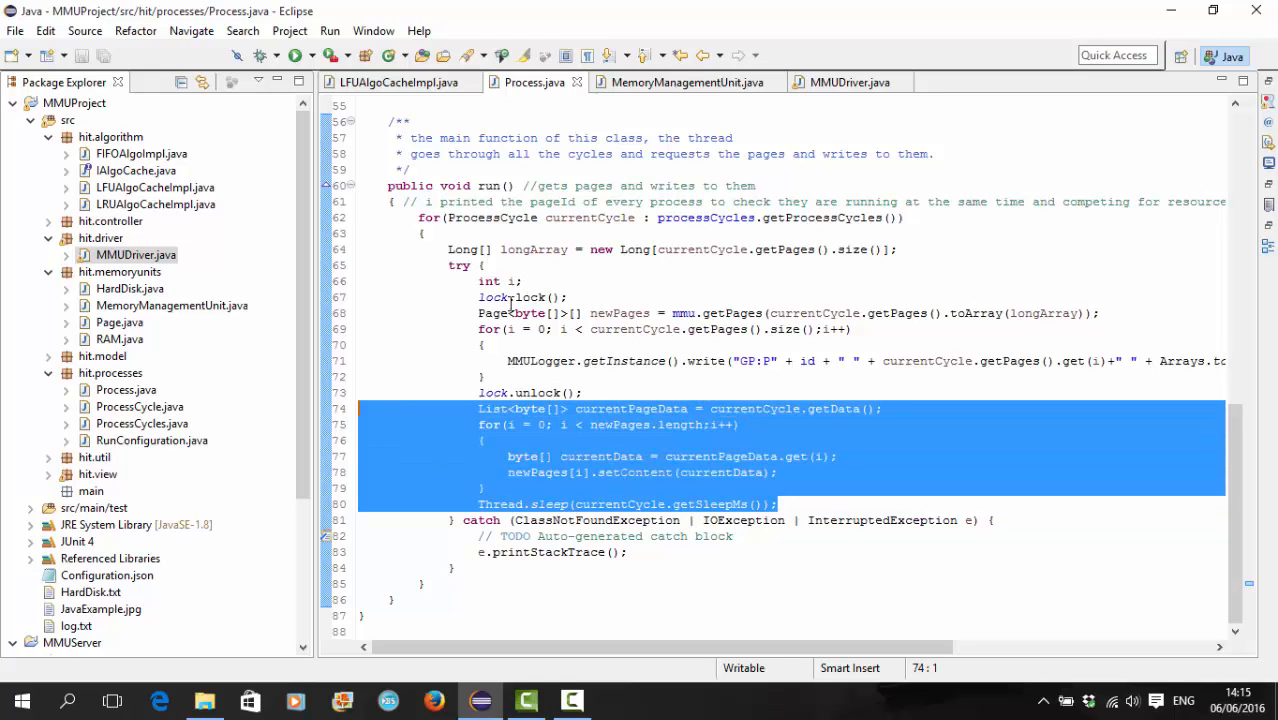
mouse_move(686, 82)
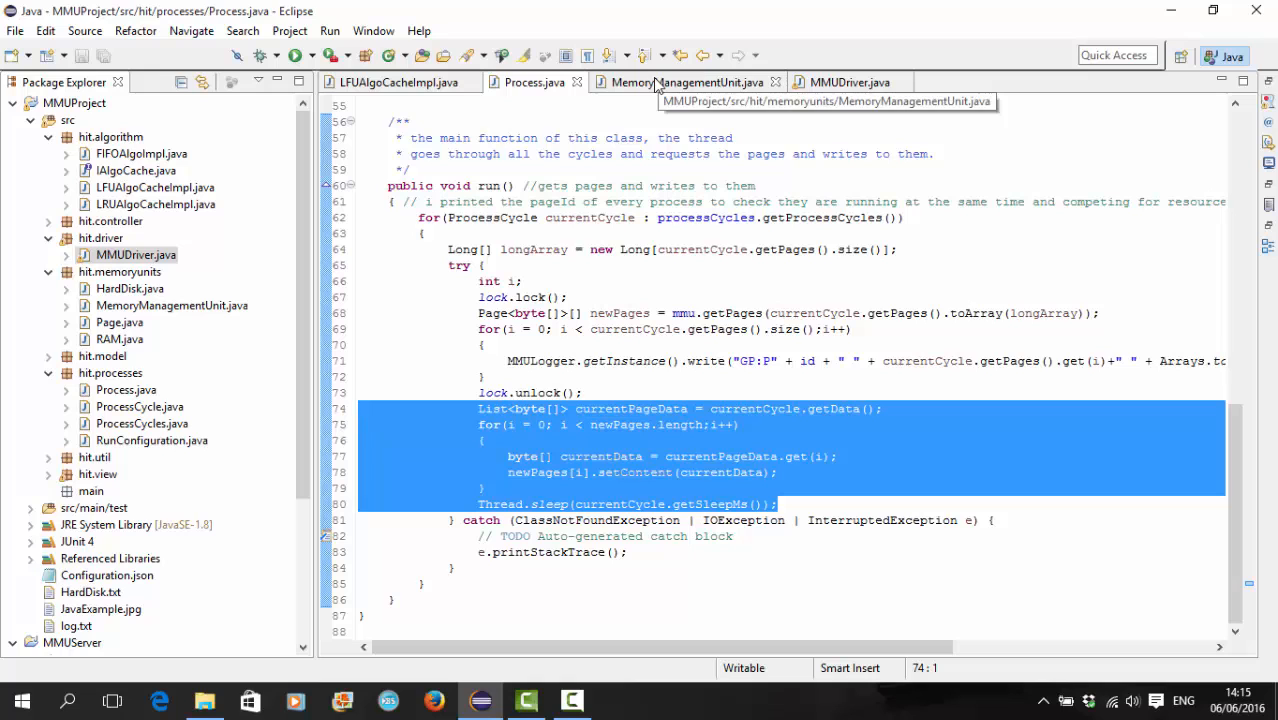
Step: Review getPages in MemoryManagementUnit.java, highlighting the branch for when RAM is not full
click(688, 82)
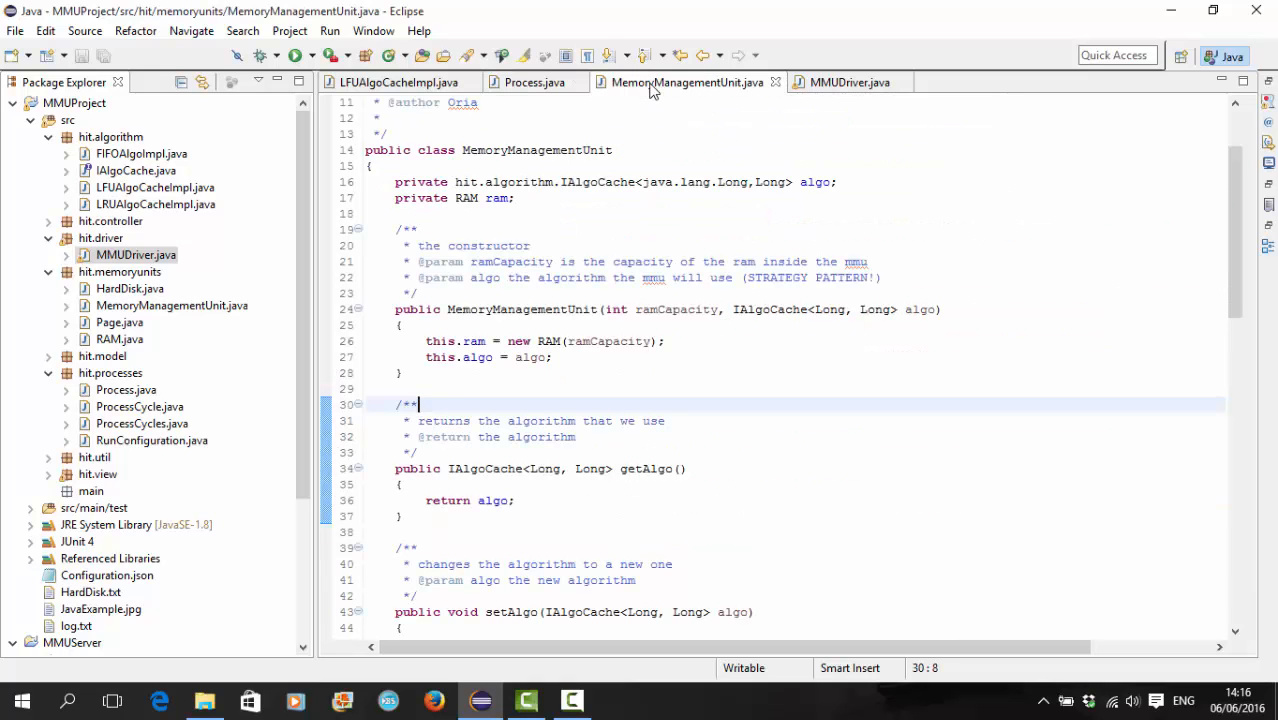
mouse_move(792, 352)
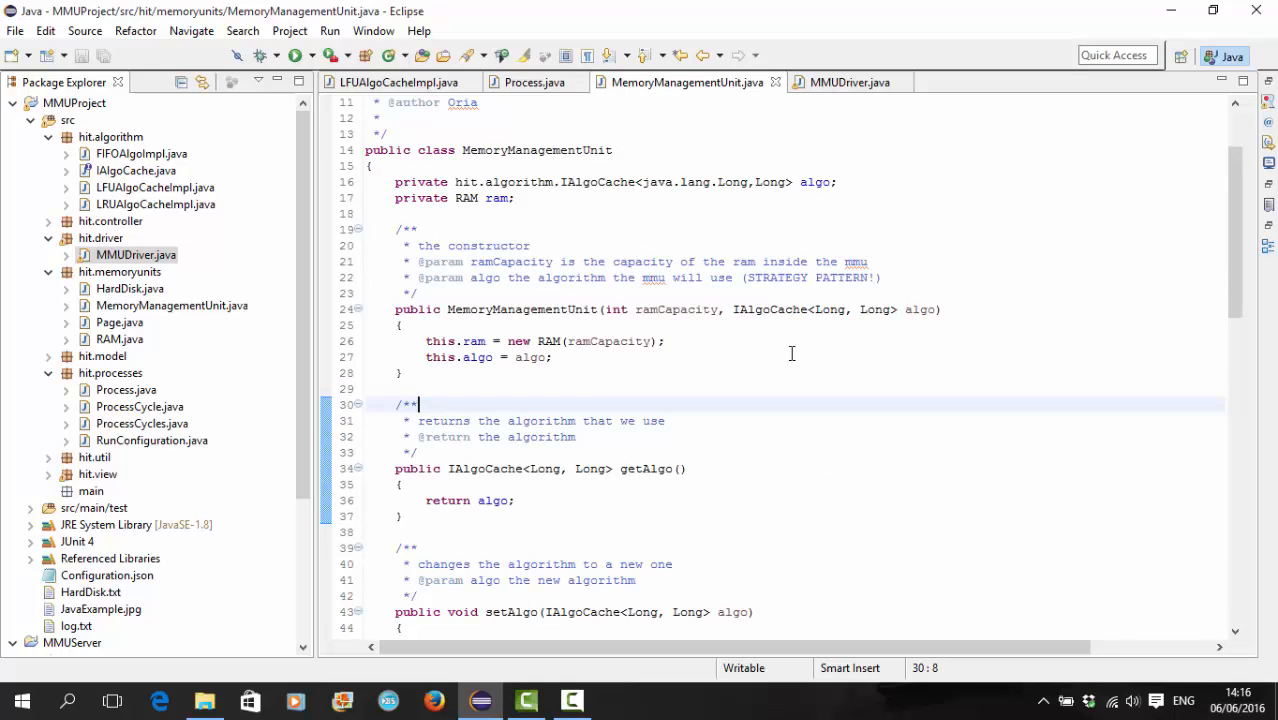
scroll(down, 3)
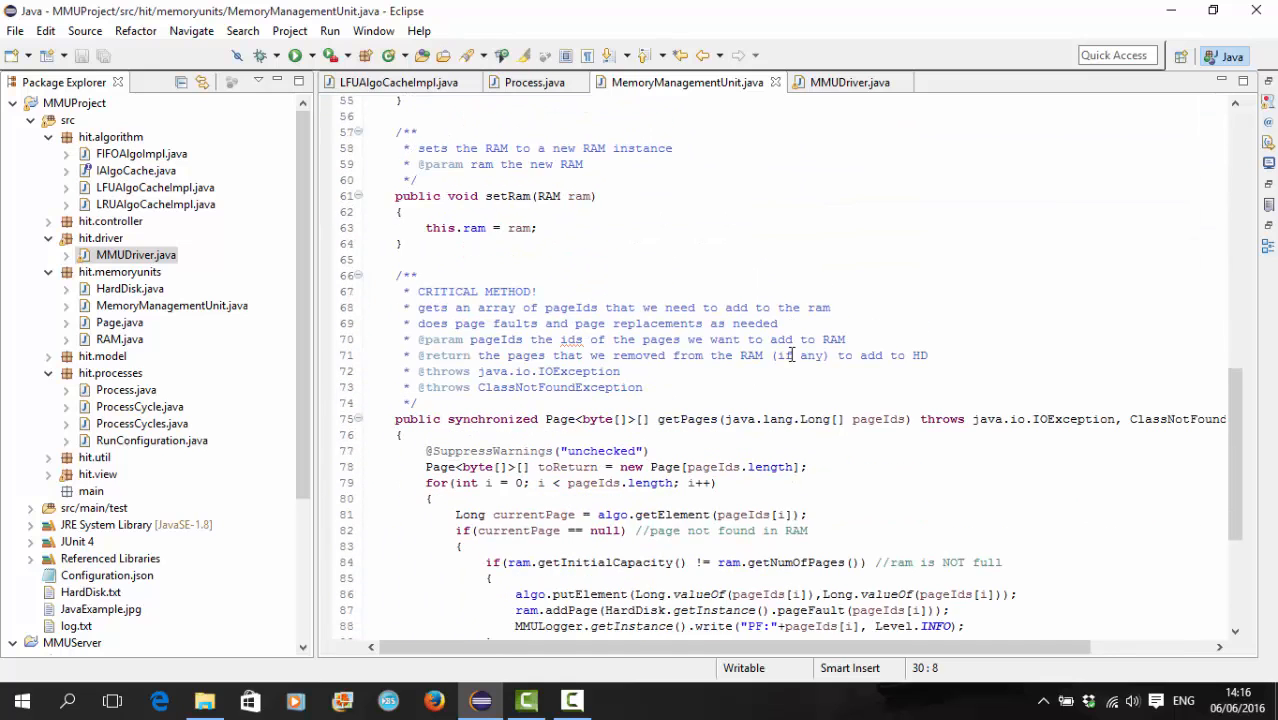
scroll(down, 3)
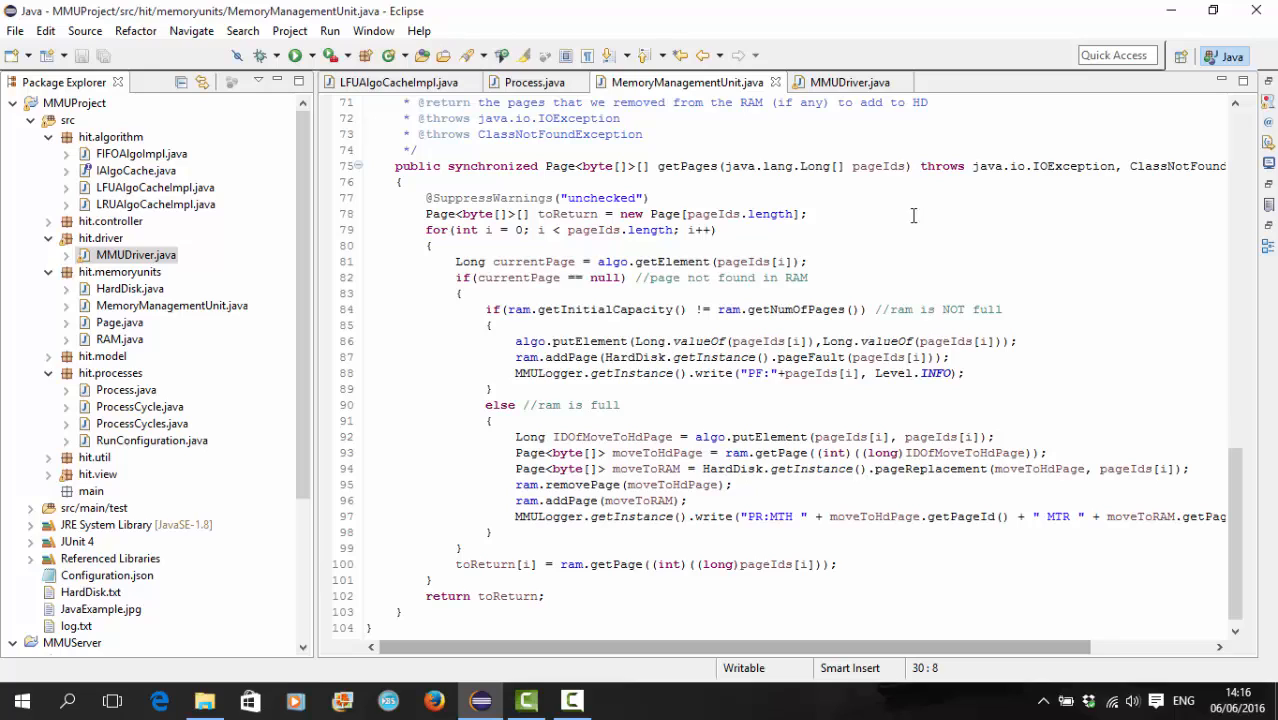
mouse_move(878, 166)
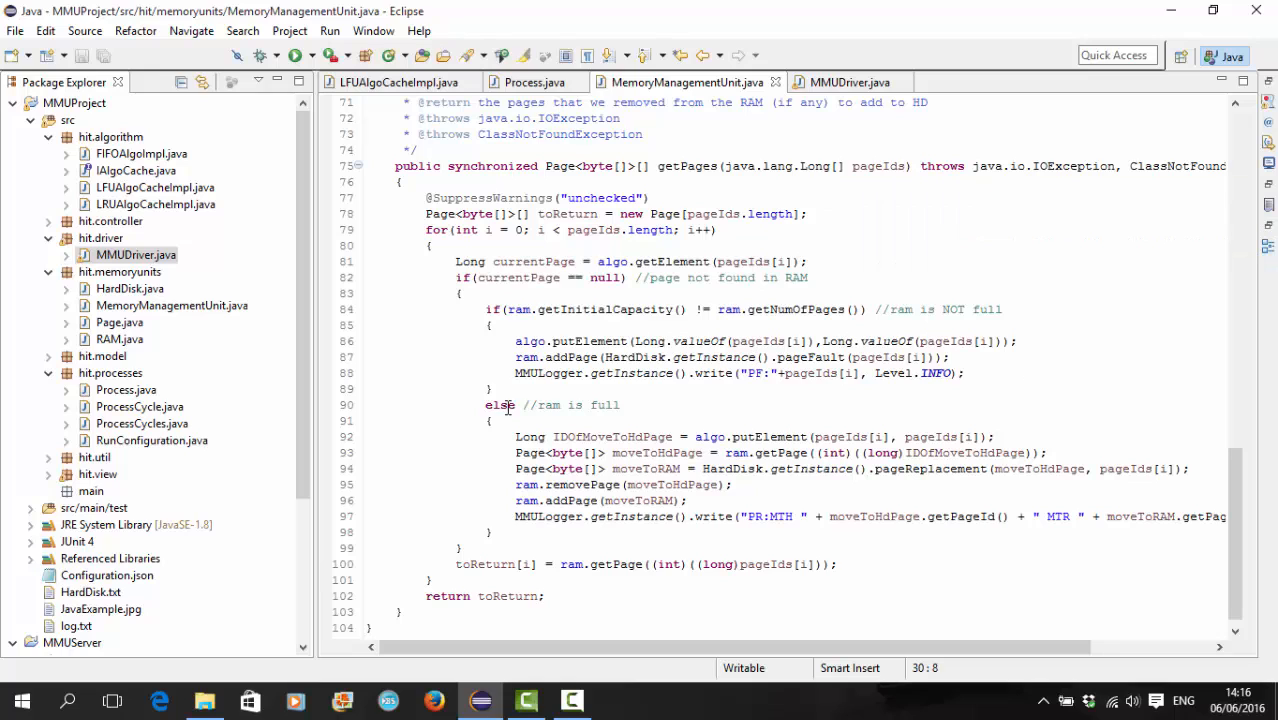
drag(484, 308, 490, 388)
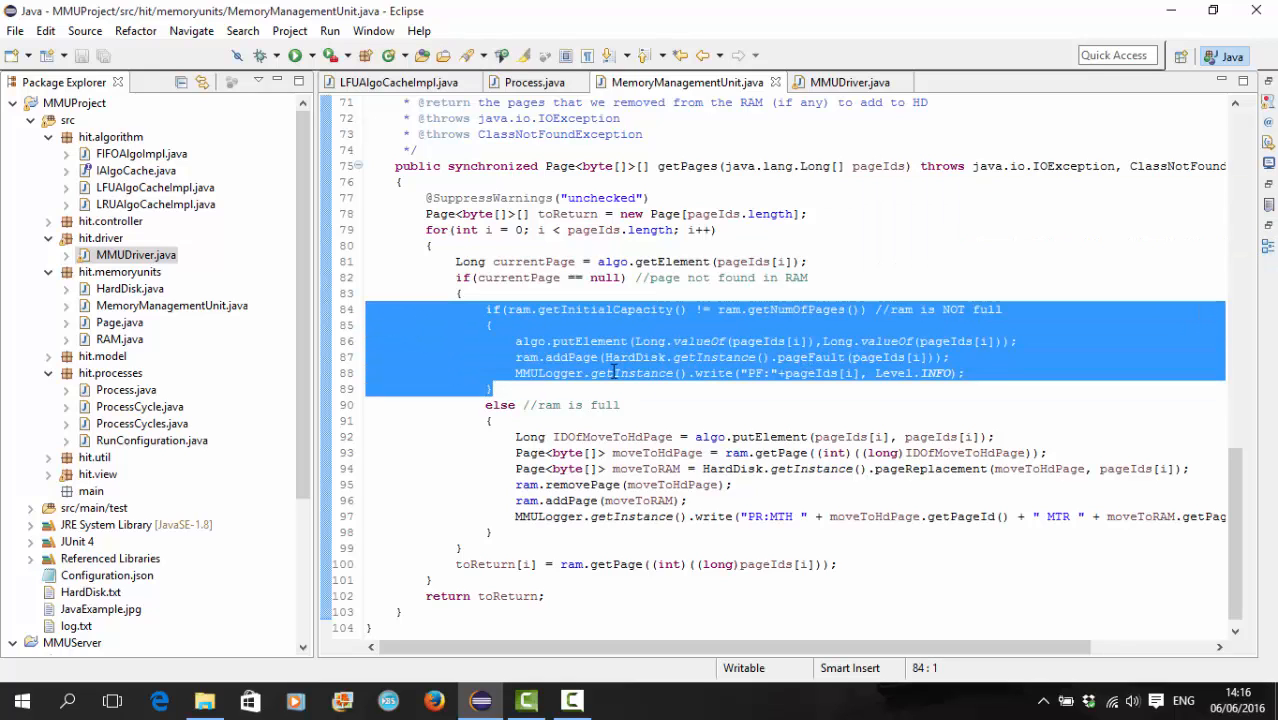
mouse_move(764, 340)
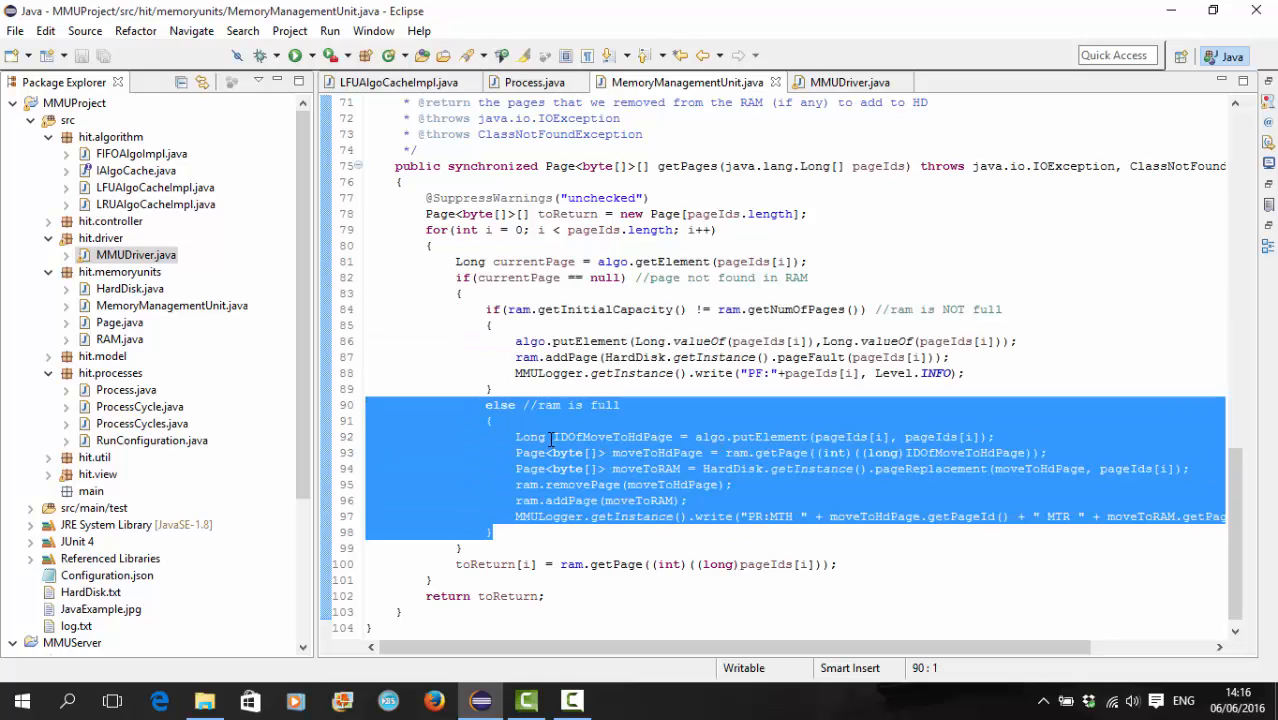
click(516, 436)
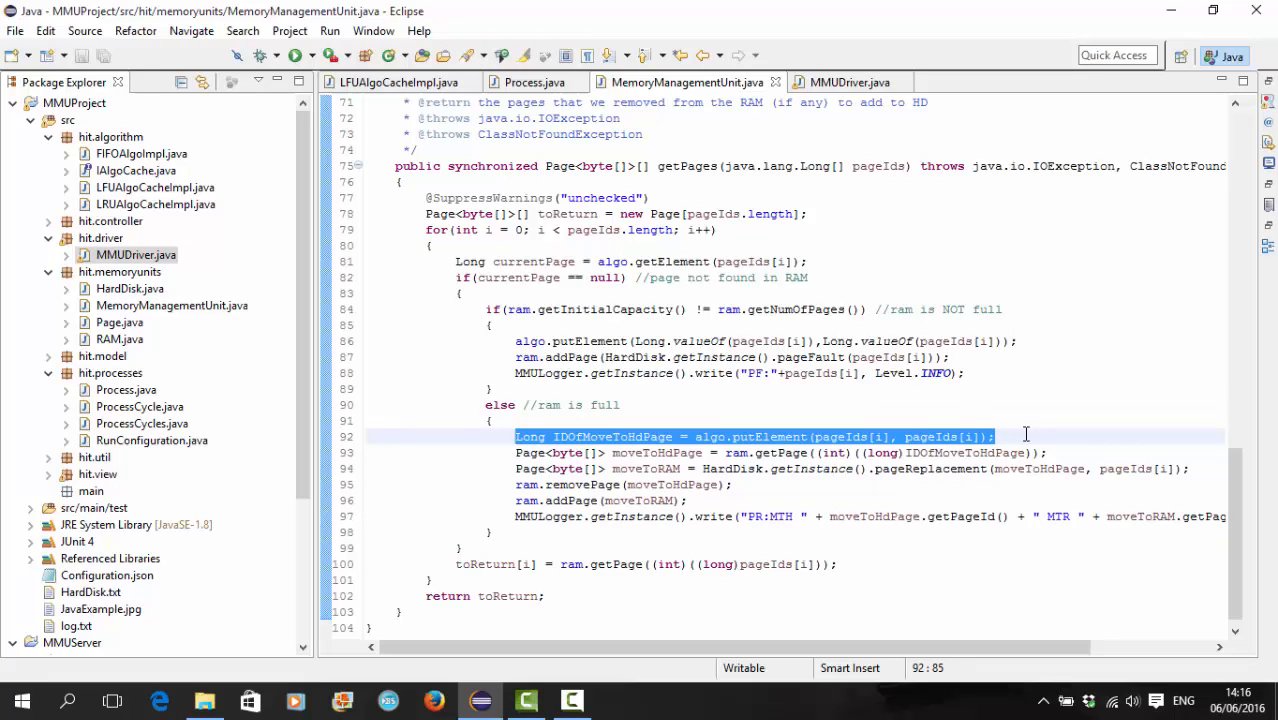
mouse_move(576, 430)
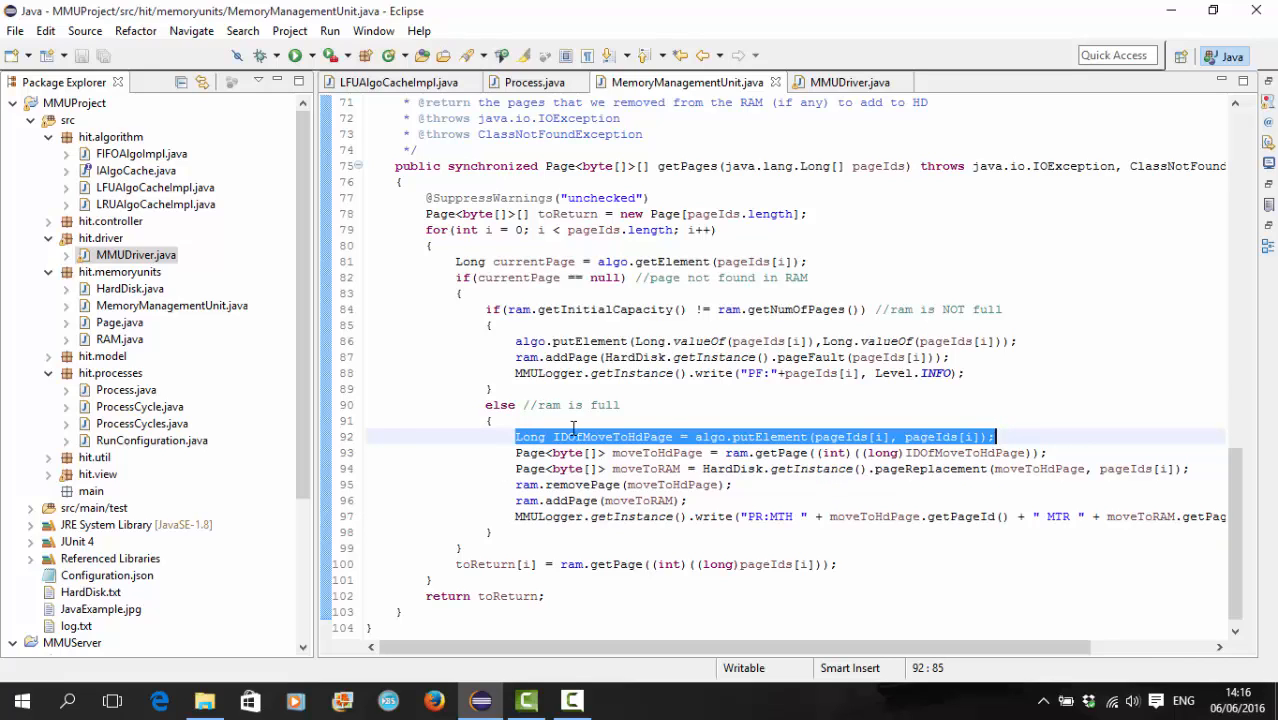
mouse_move(708, 420)
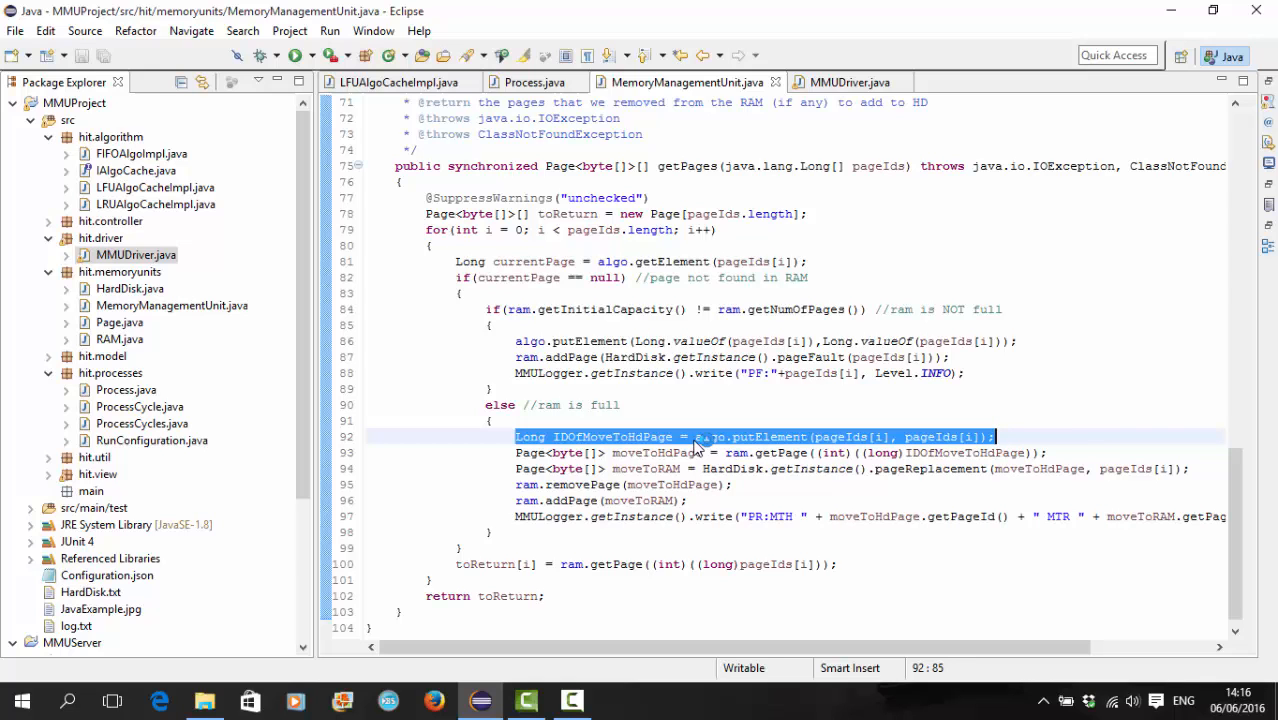
Step: Return to the constructor and highlight its IAlgoCache caching-algorithm parameter
scroll(up, 3)
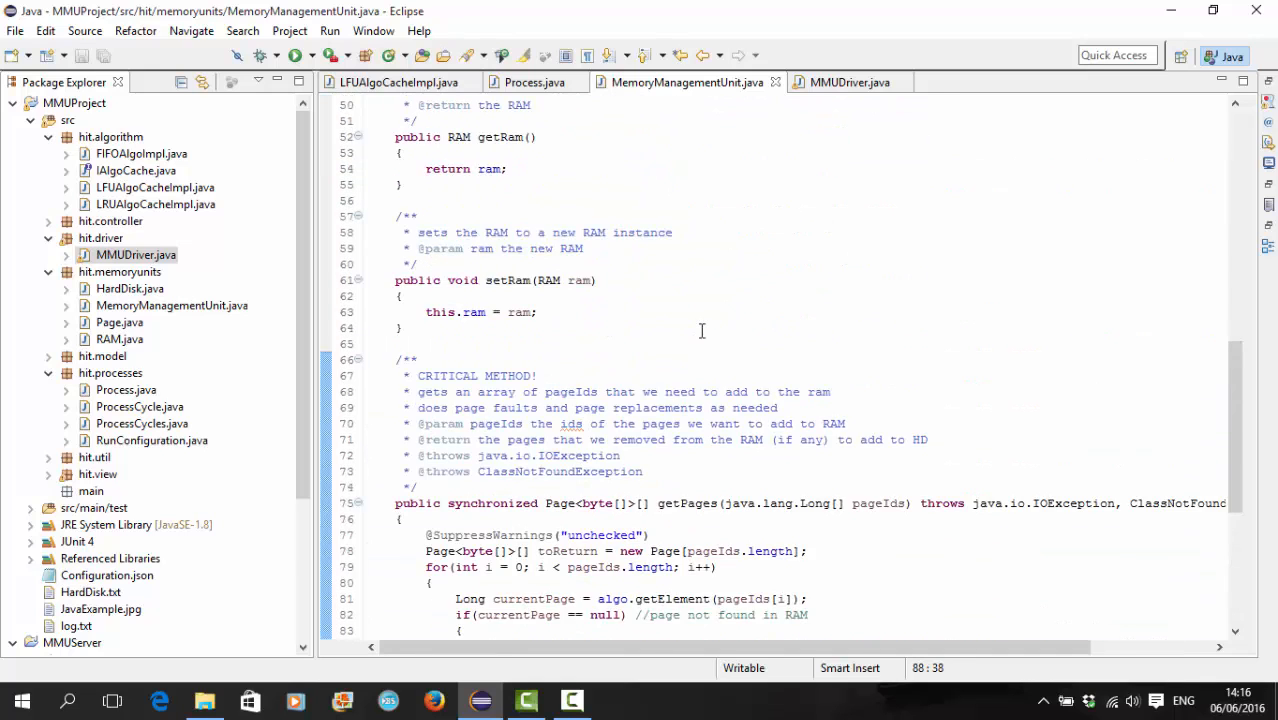
scroll(up, 3)
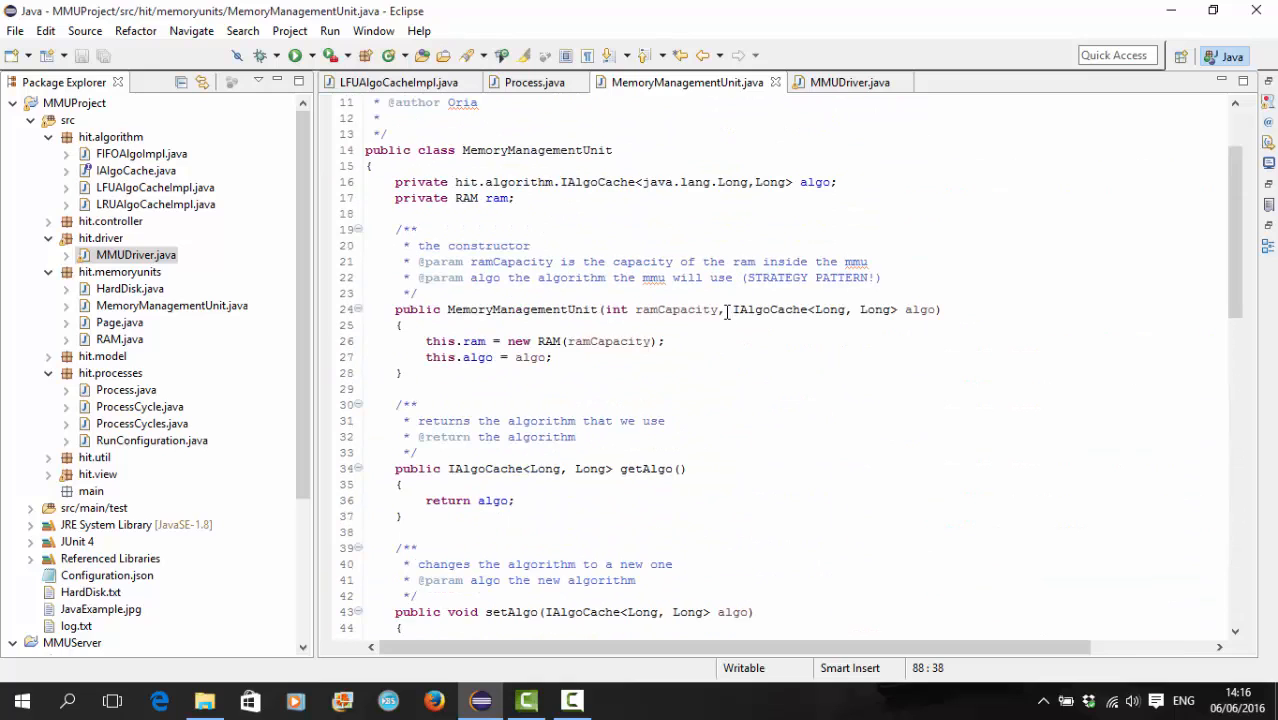
drag(732, 308, 920, 308)
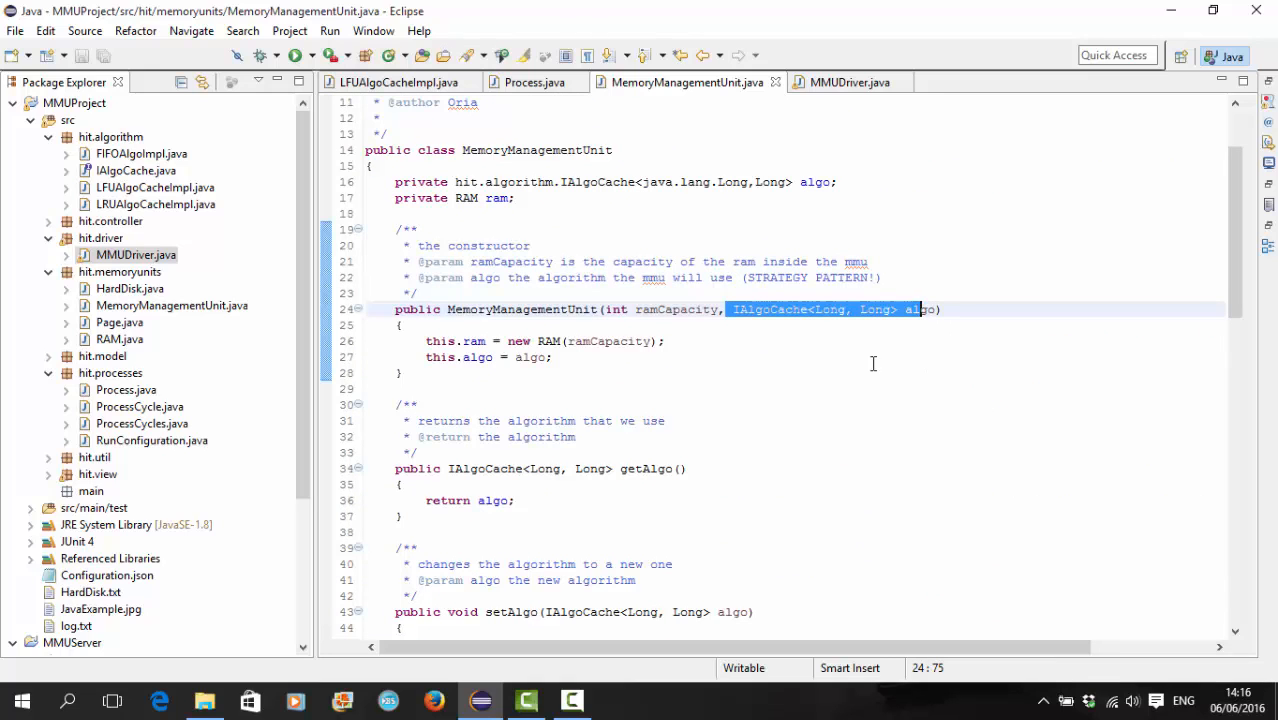
Step: Show MMUDriver.java's main method building the MemoryManagementUnit with an LFU cache
click(848, 82)
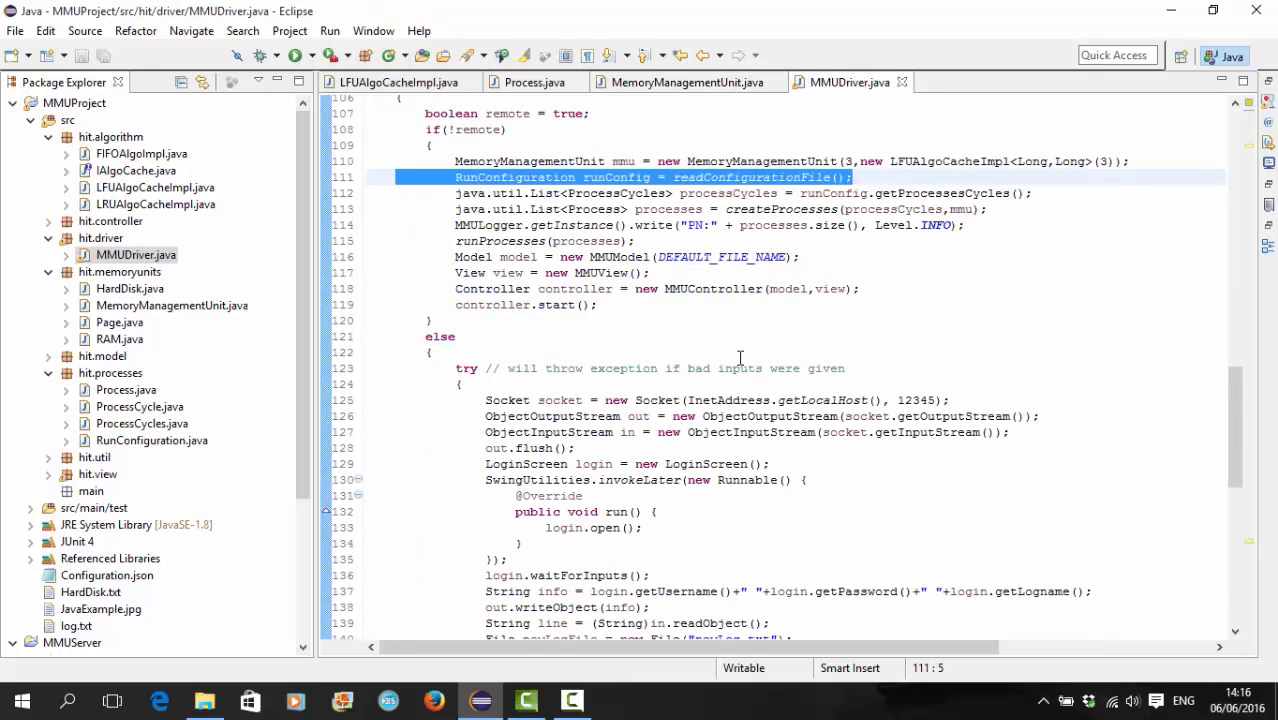
scroll(up, 3)
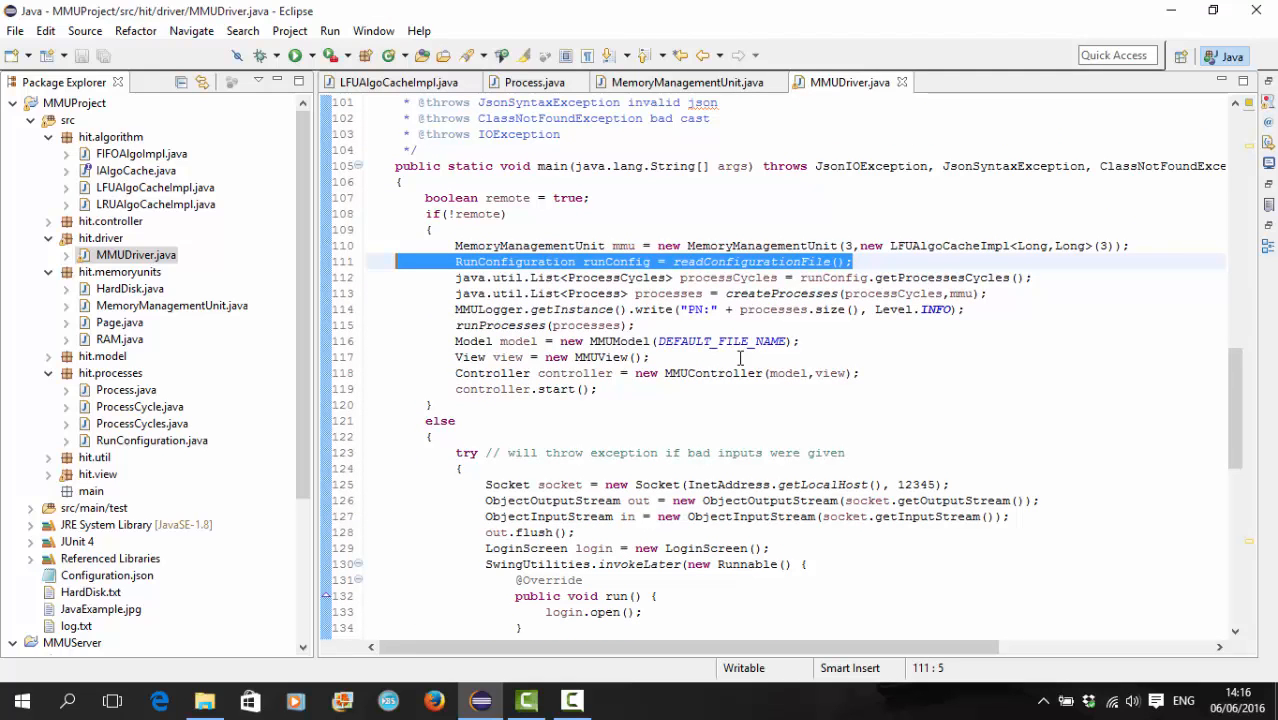
mouse_move(596, 190)
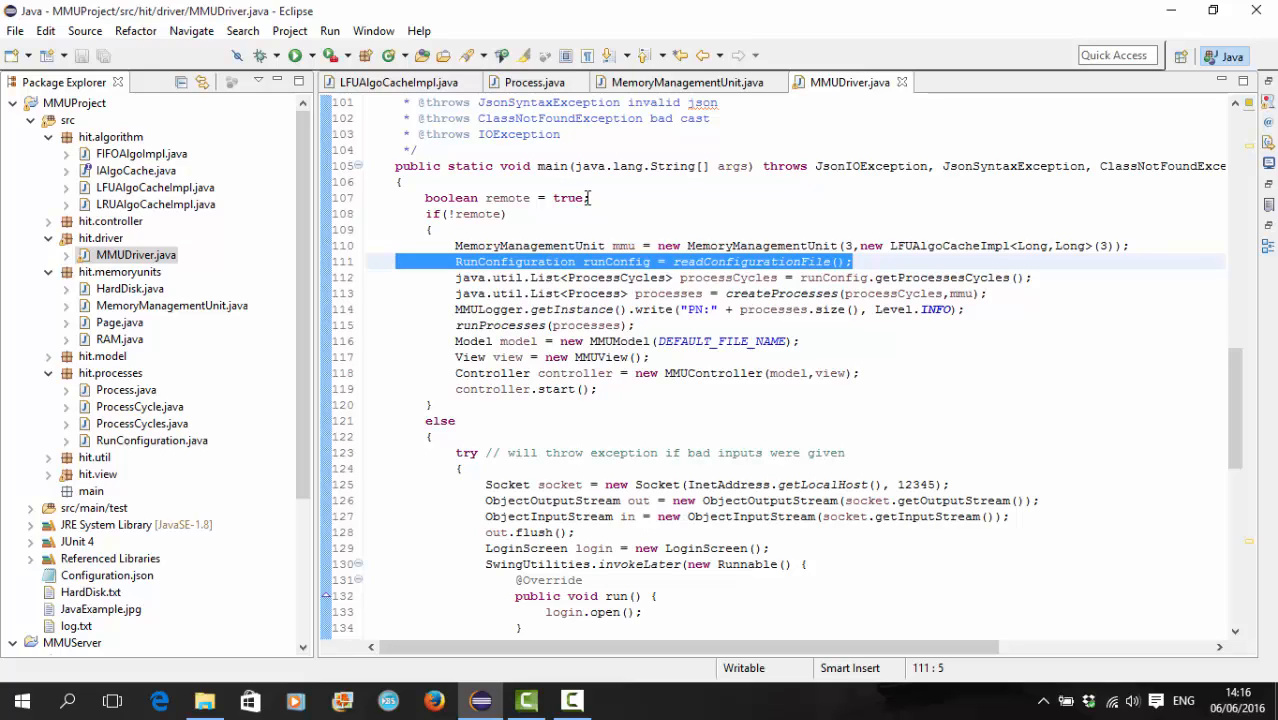
mouse_move(620, 388)
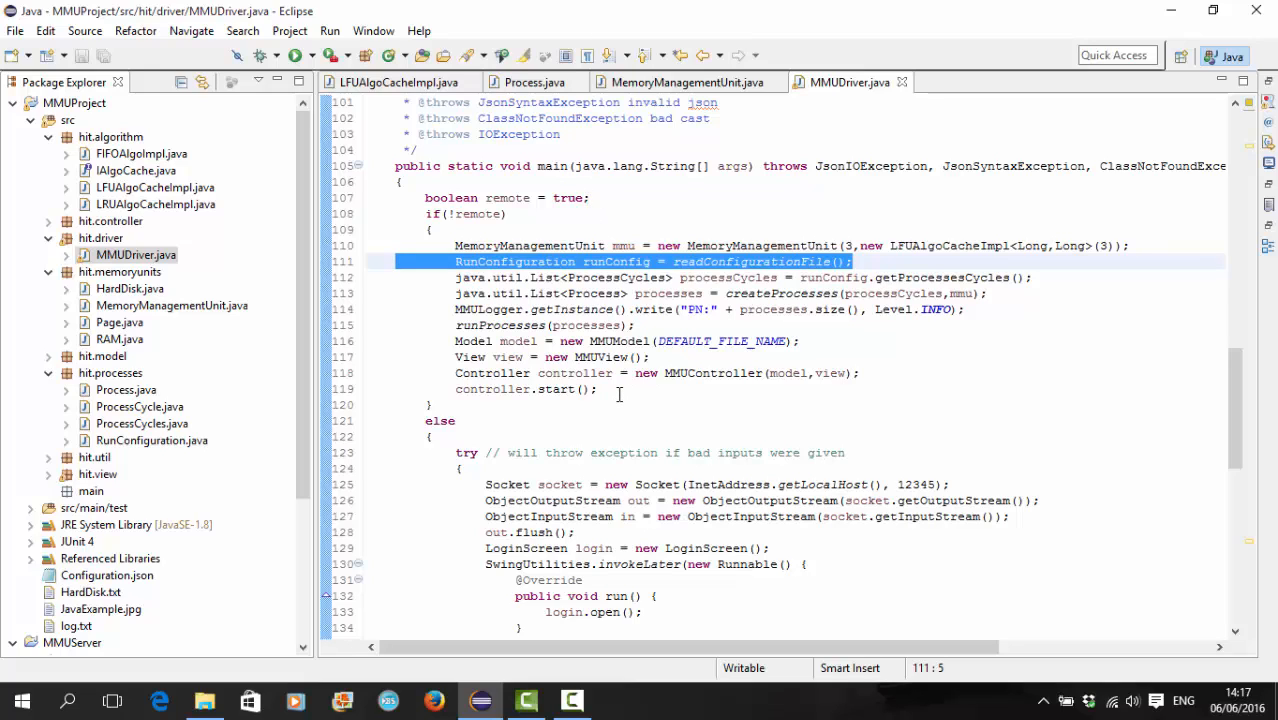
click(598, 388)
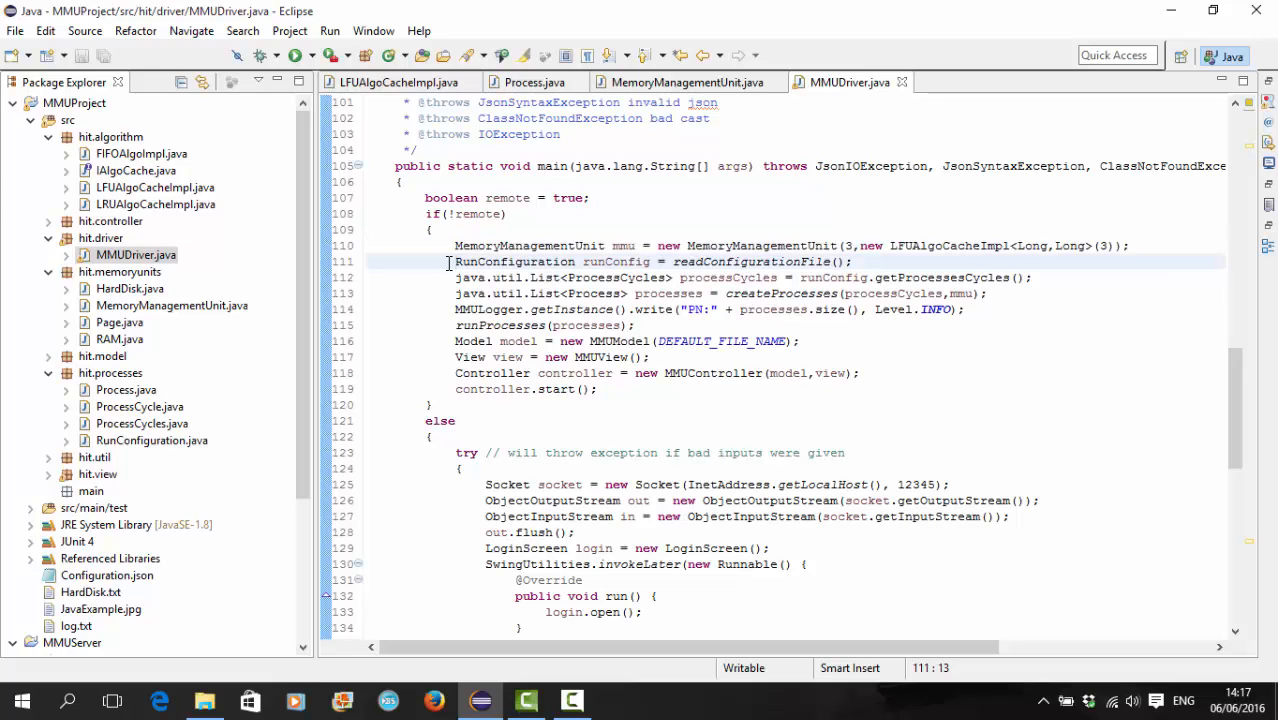
click(456, 308)
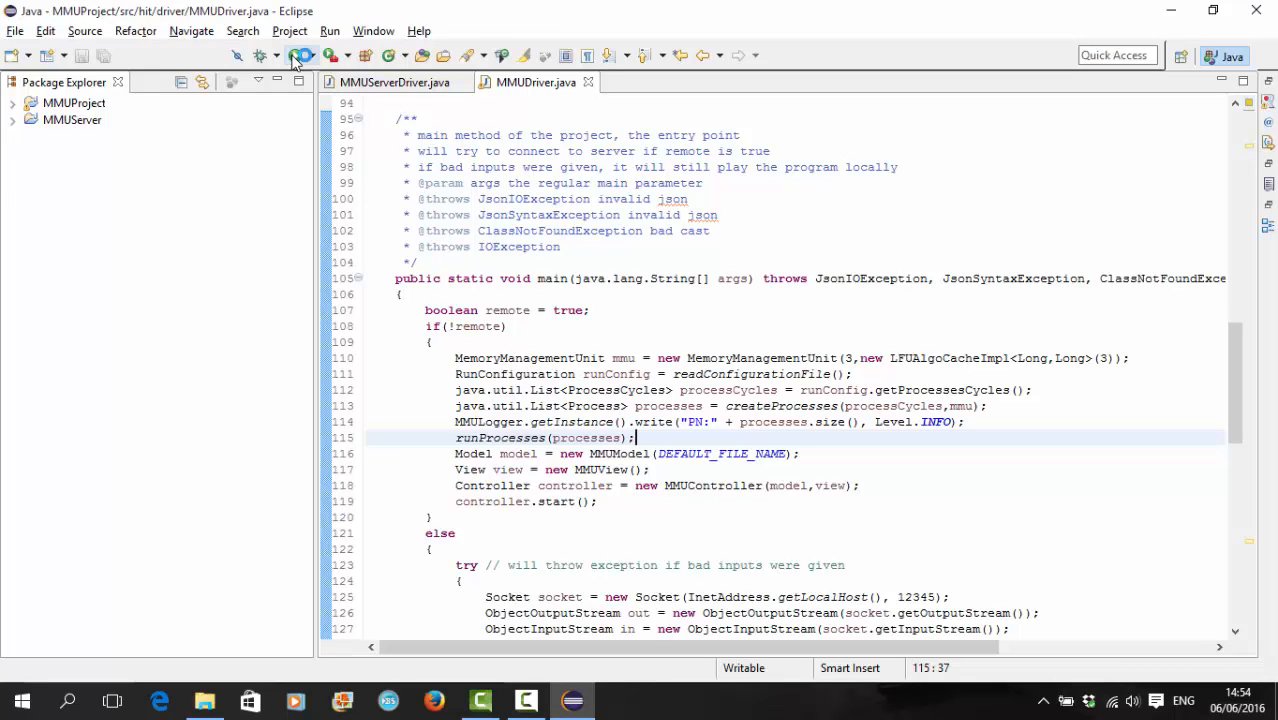
Step: Launch the simulator and step through the local log's page table at an adjusted speed
click(302, 56)
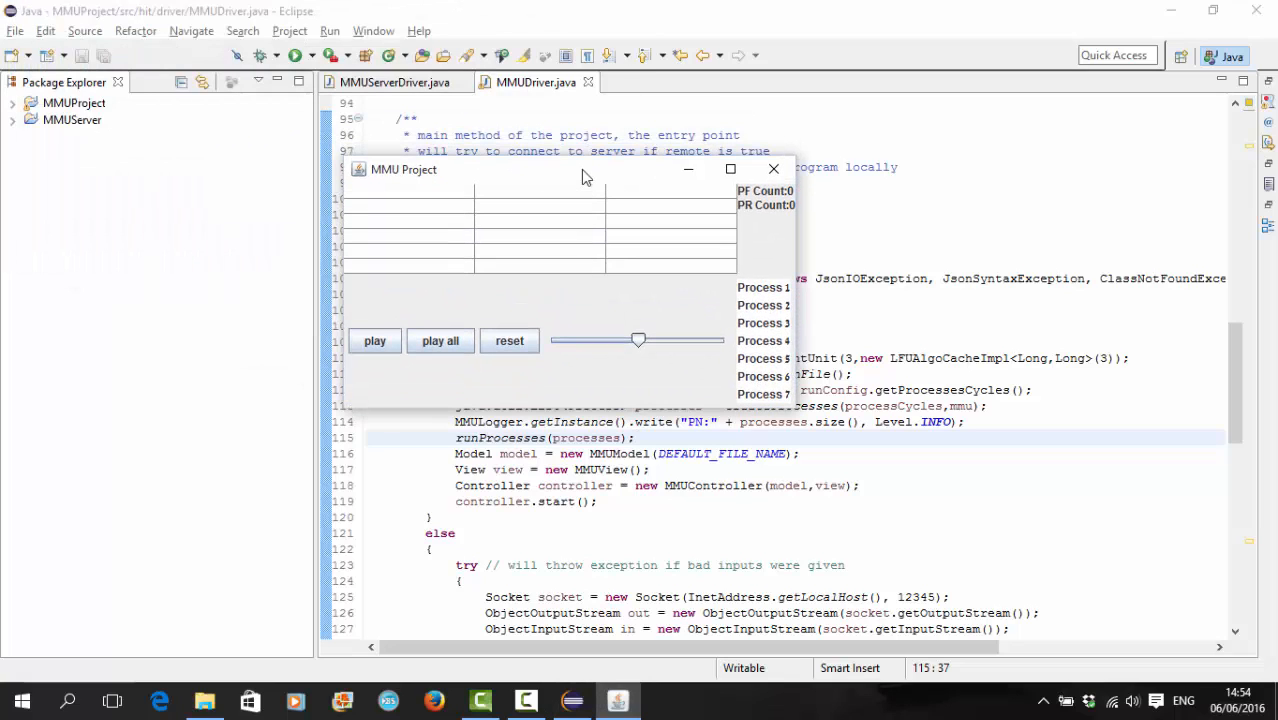
mouse_move(454, 256)
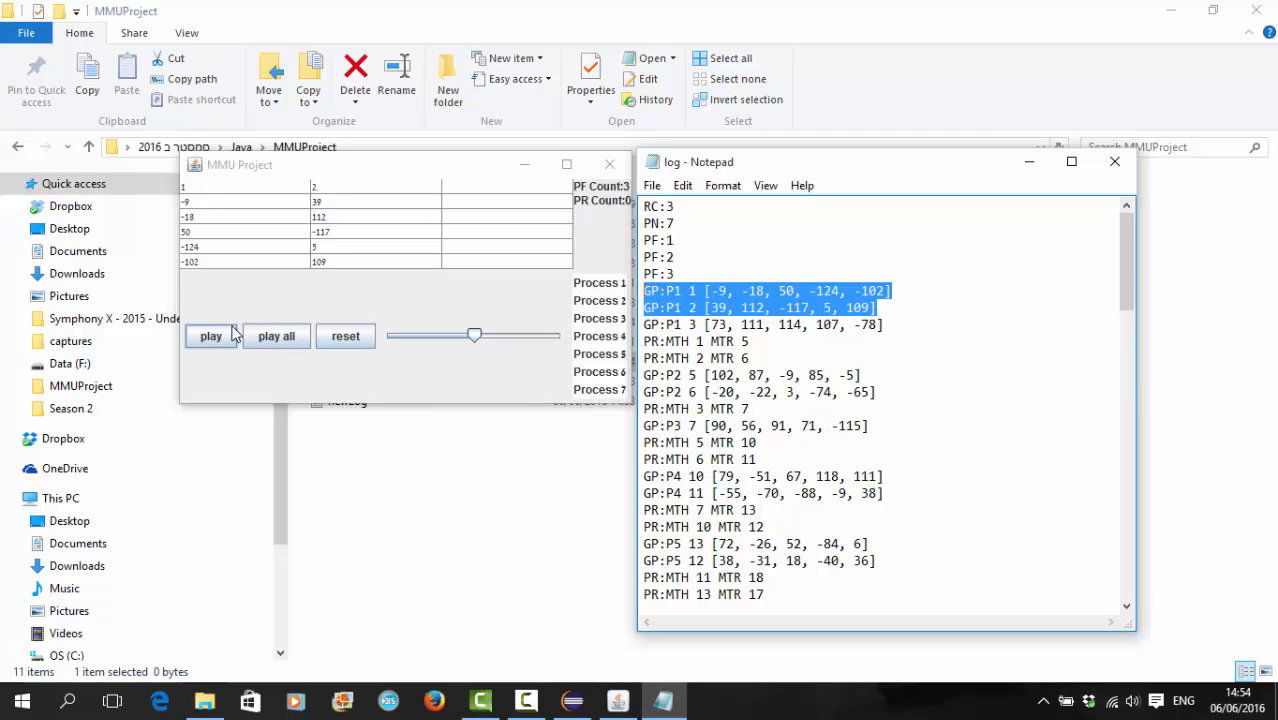
mouse_move(540, 284)
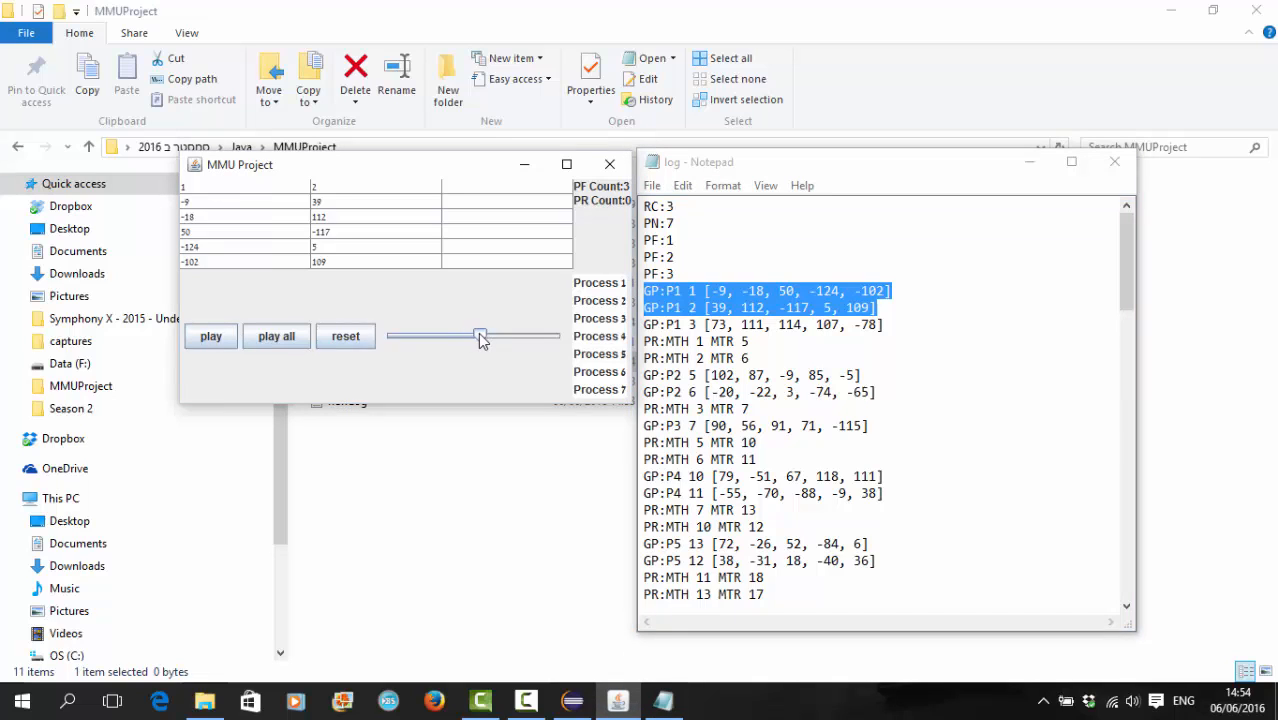
click(276, 336)
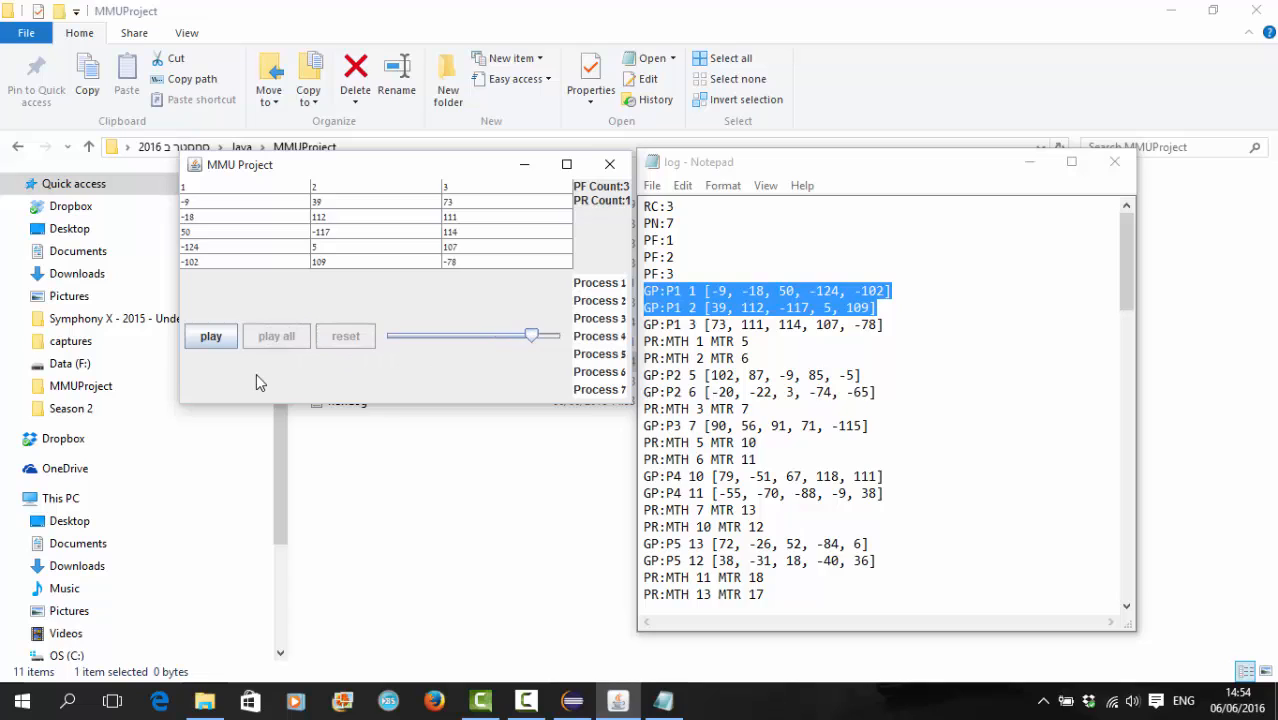
drag(532, 336, 524, 336)
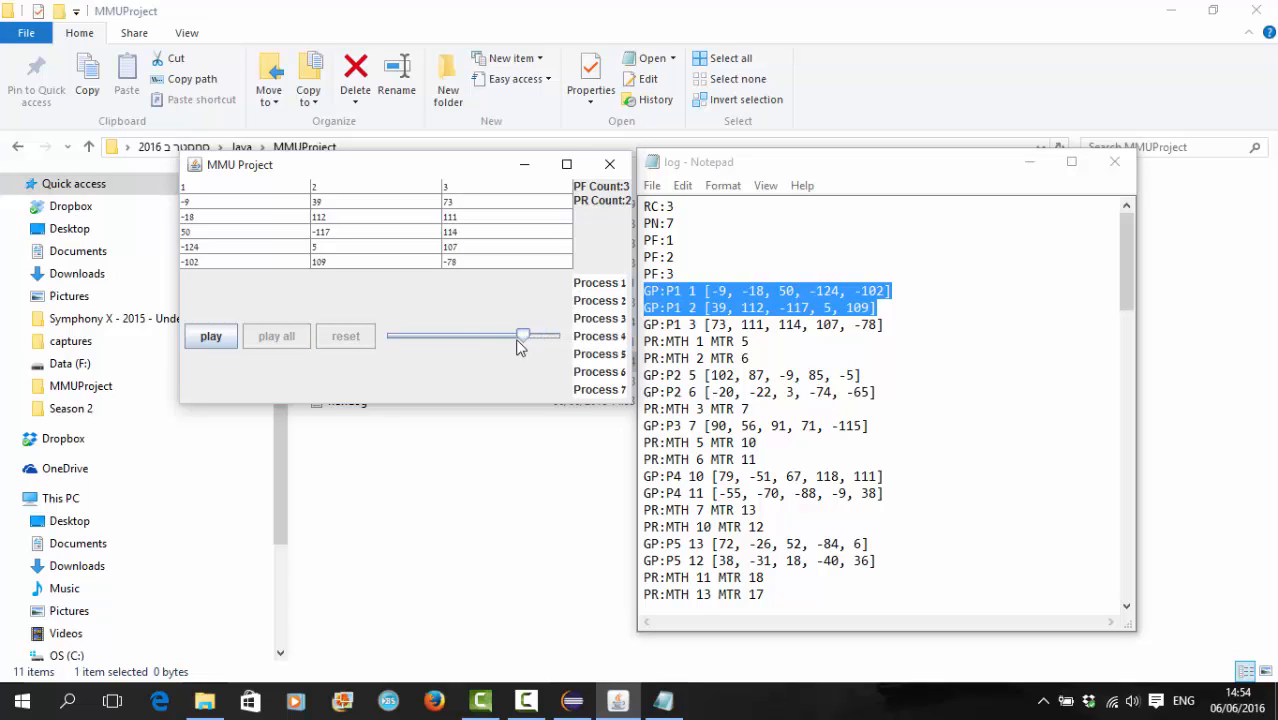
drag(524, 336, 400, 336)
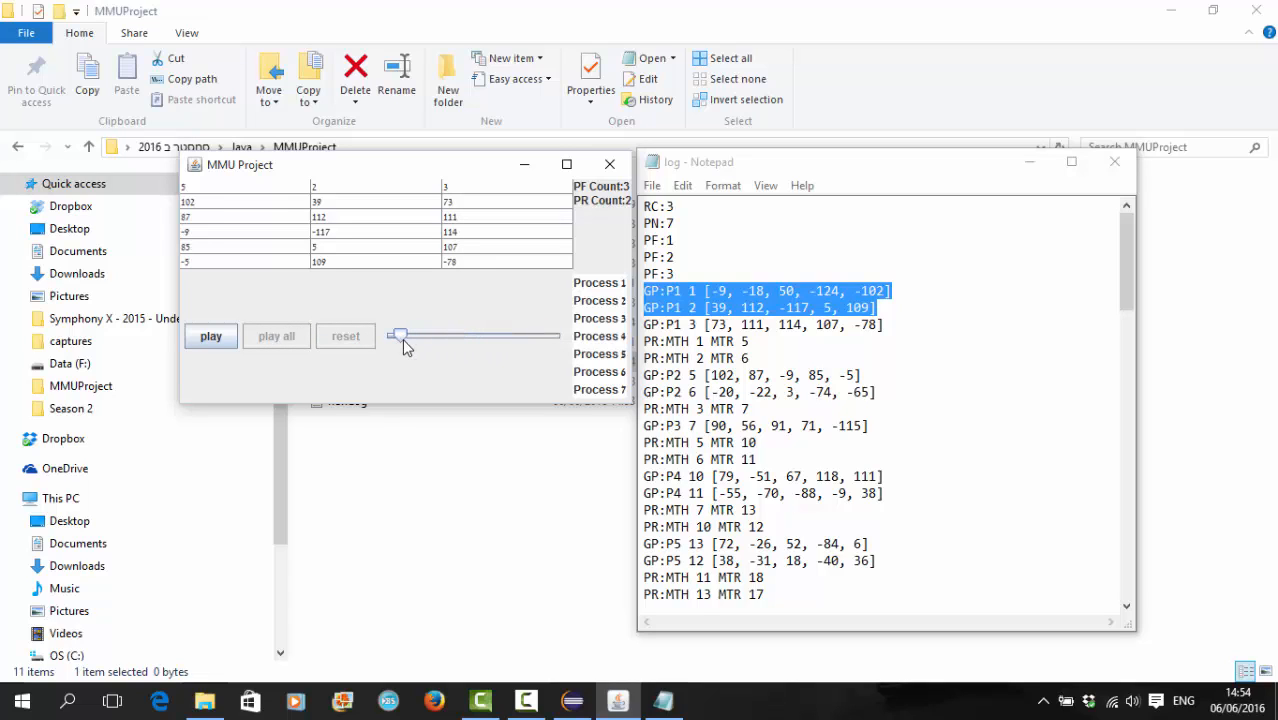
click(276, 336)
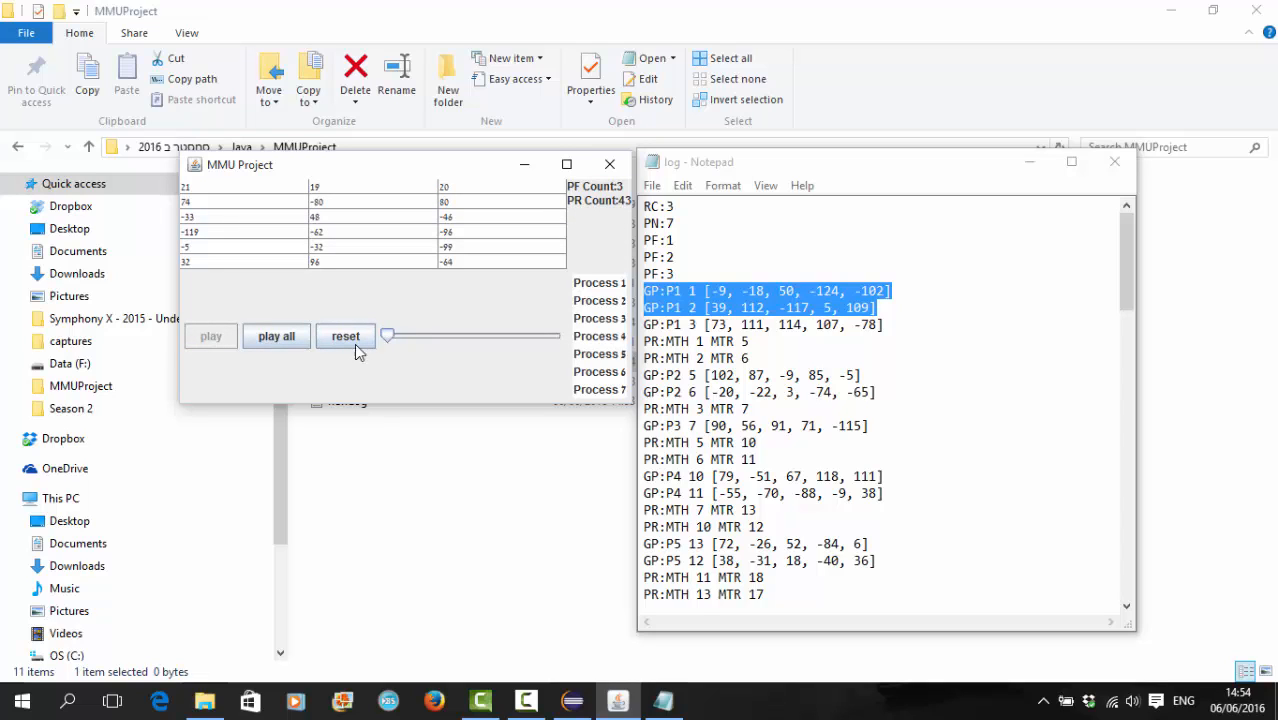
Step: Reset the page table to empty, replay from the start, then close the simulator window
click(344, 336)
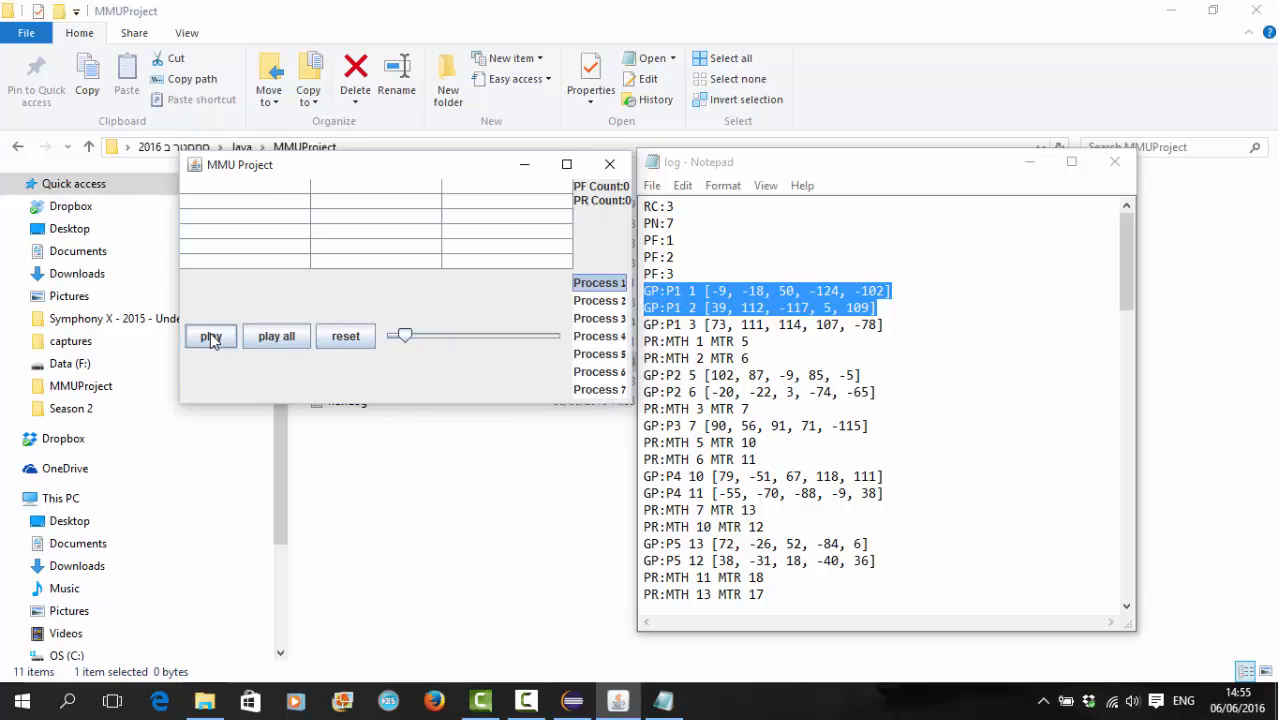
click(210, 336)
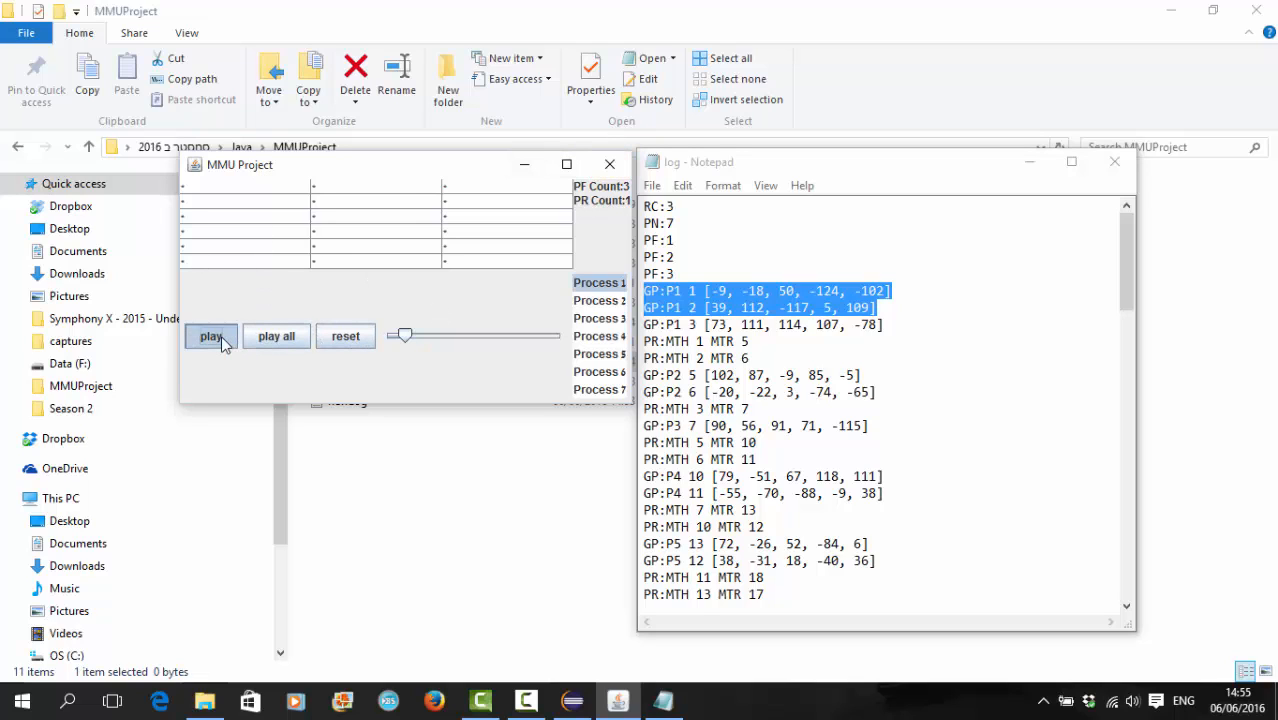
click(210, 336)
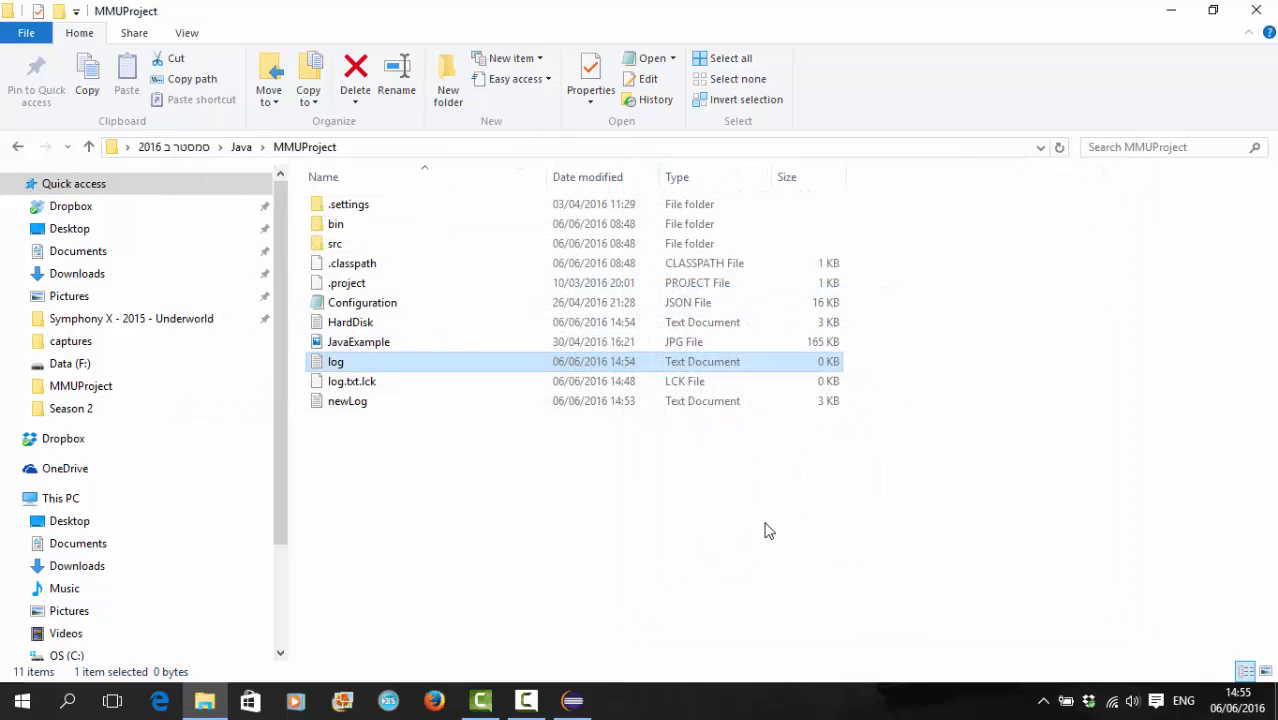
Step: Run MMUServerDriver, then MMUDriver to bring up the client login prompt
click(572, 700)
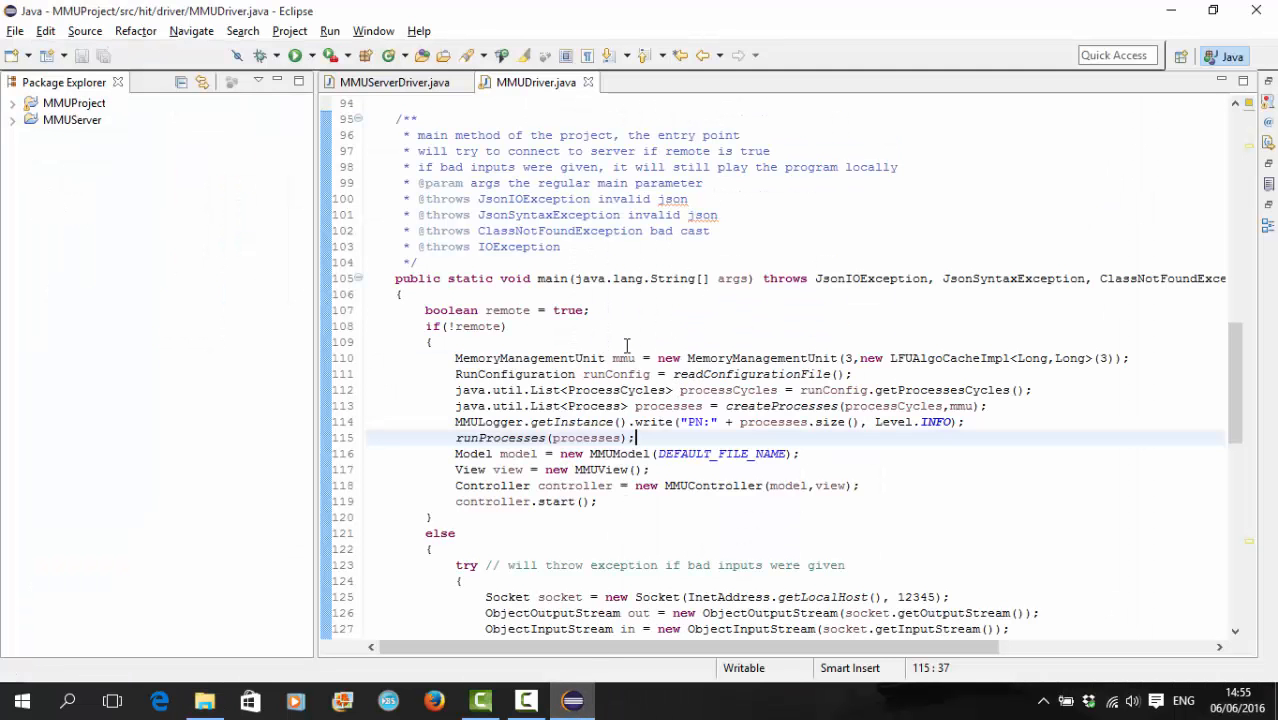
mouse_move(392, 82)
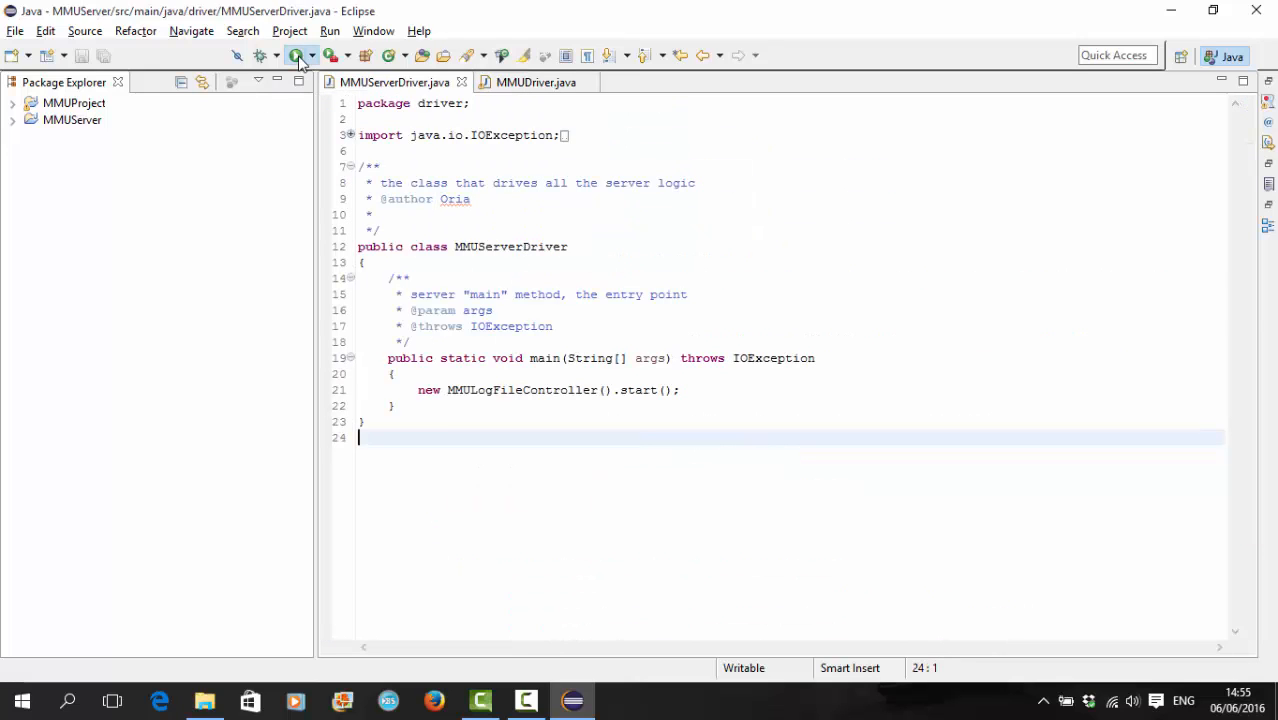
click(536, 82)
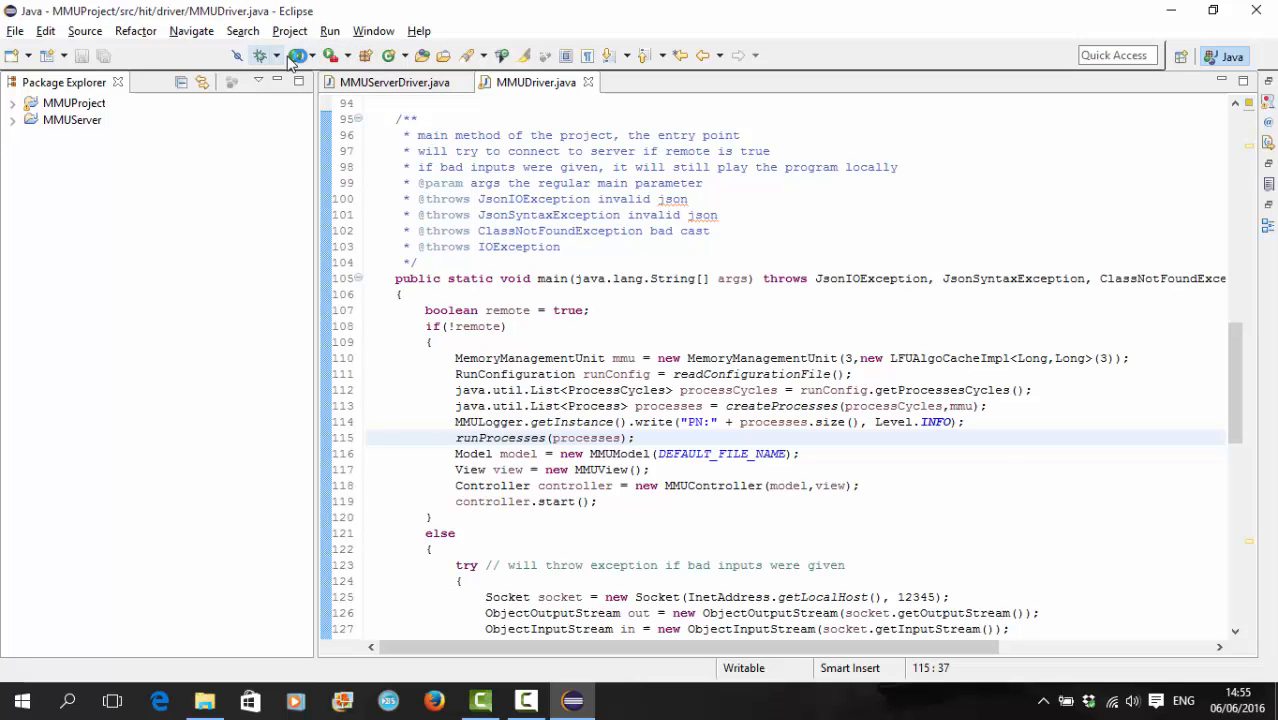
click(300, 56)
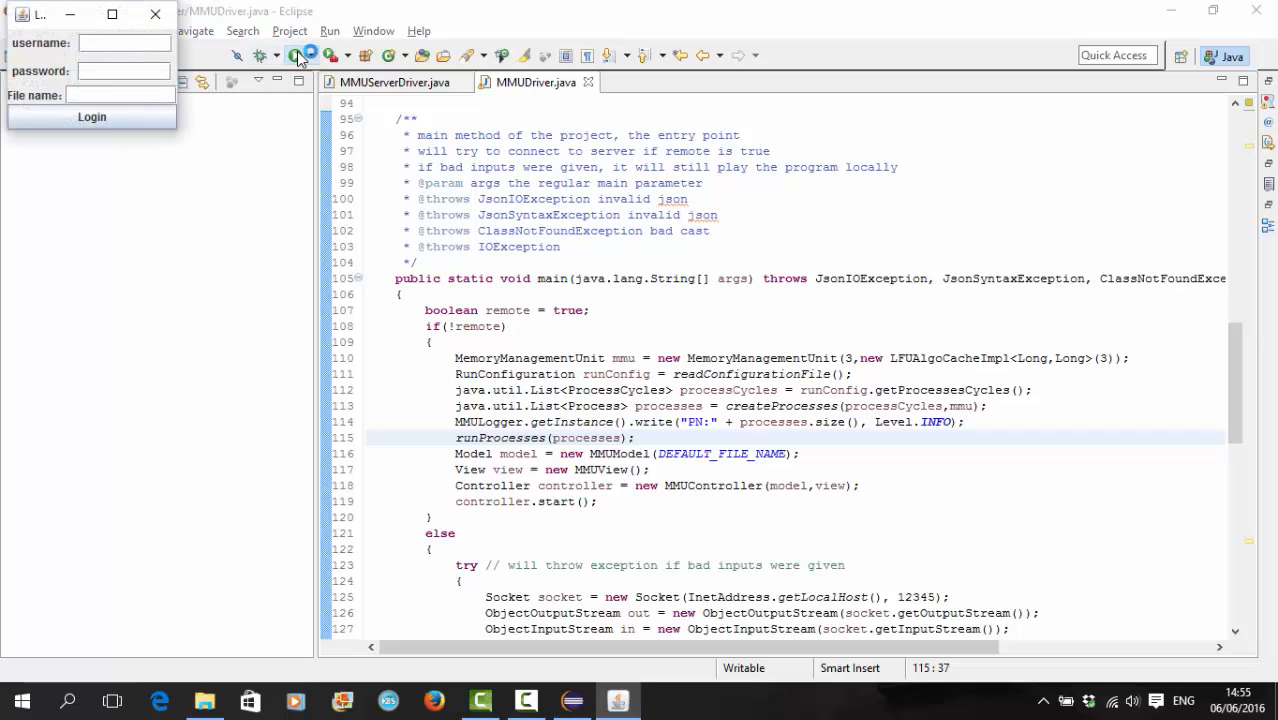
text(OriaGruber)
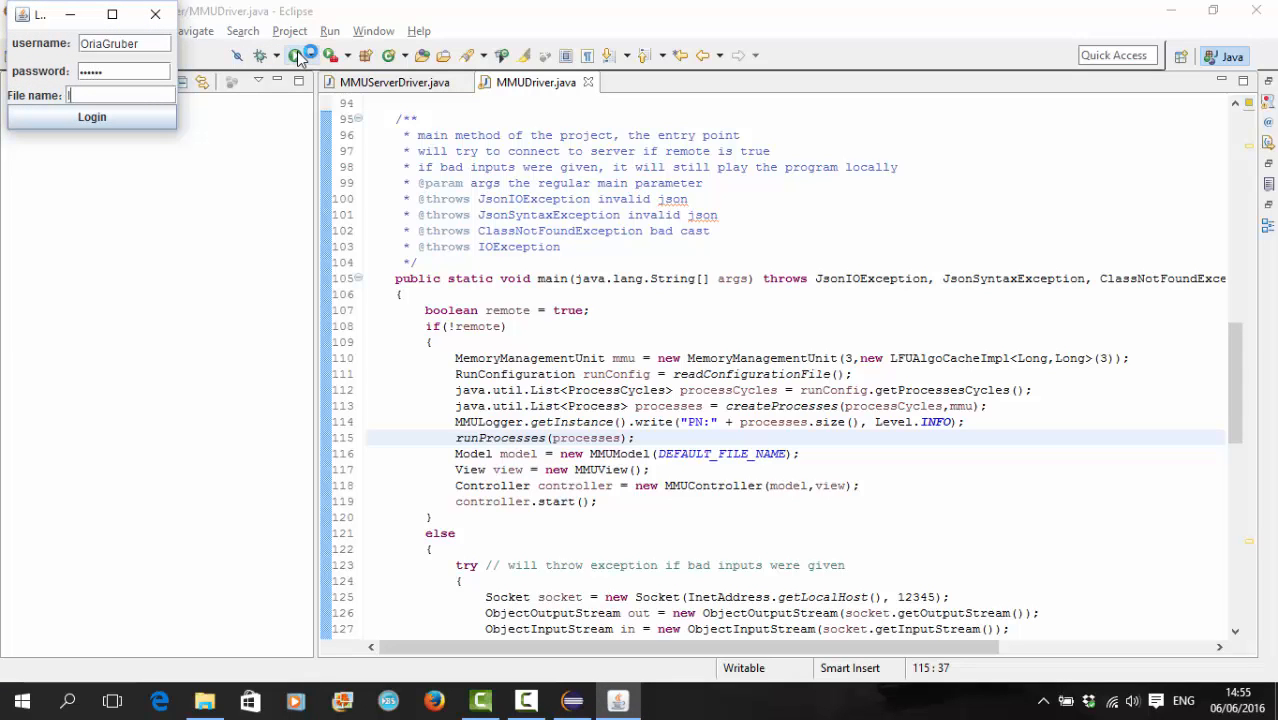
text(log1234.txt)
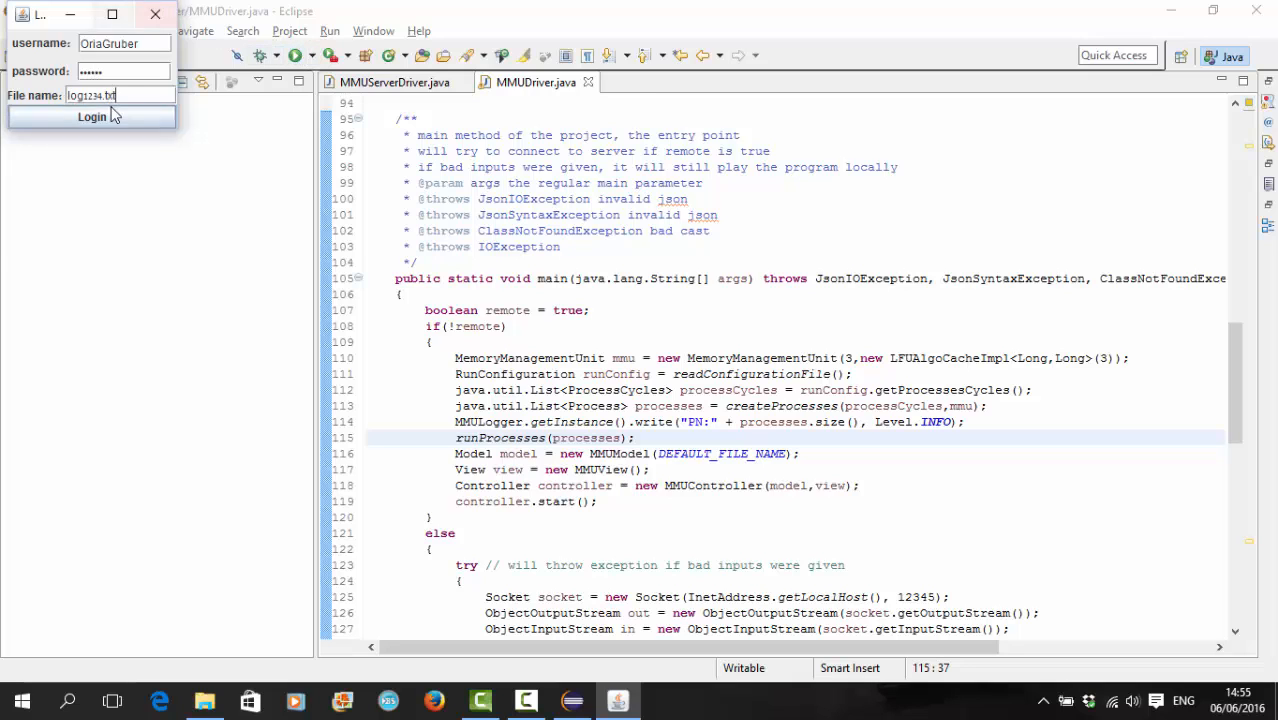
click(92, 116)
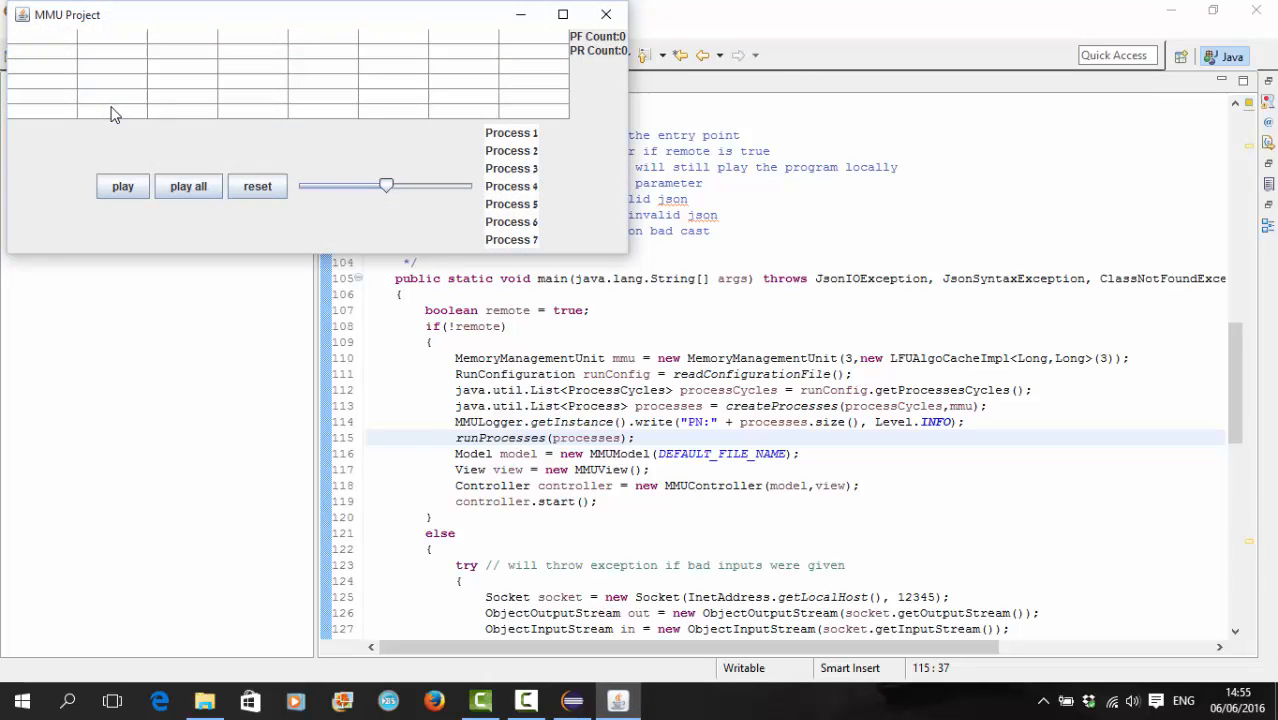
mouse_move(216, 20)
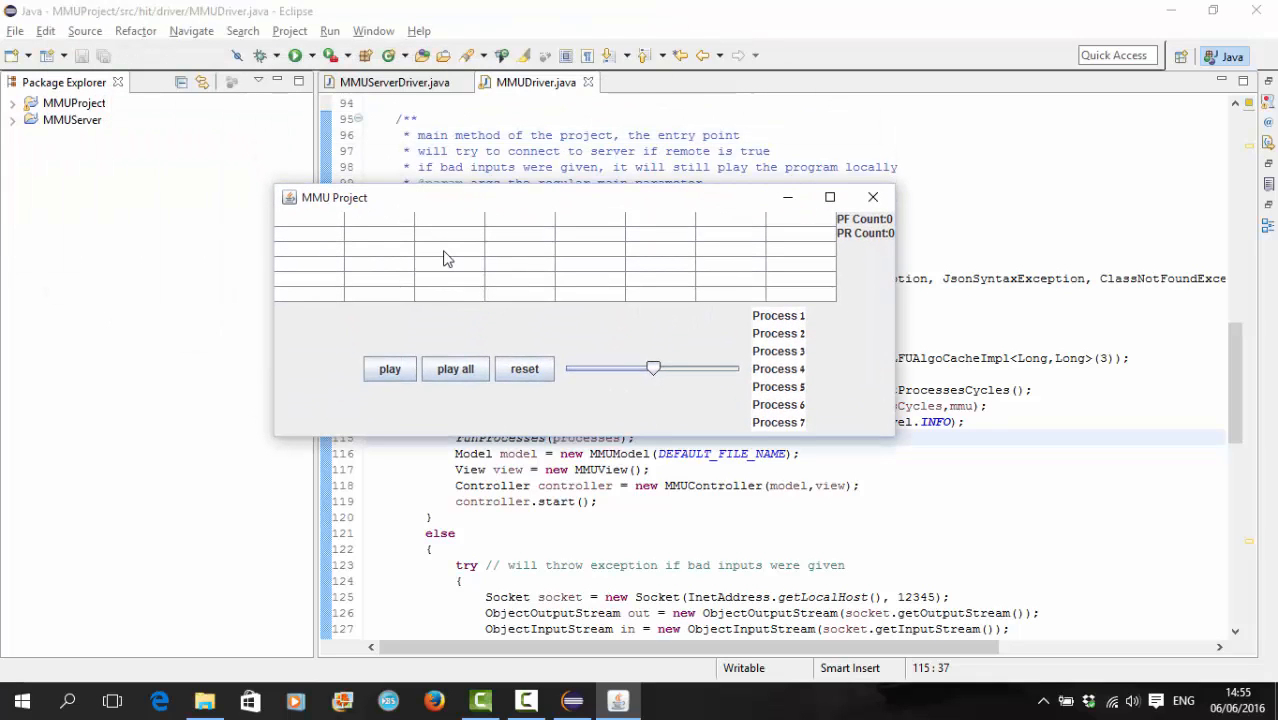
mouse_move(296, 262)
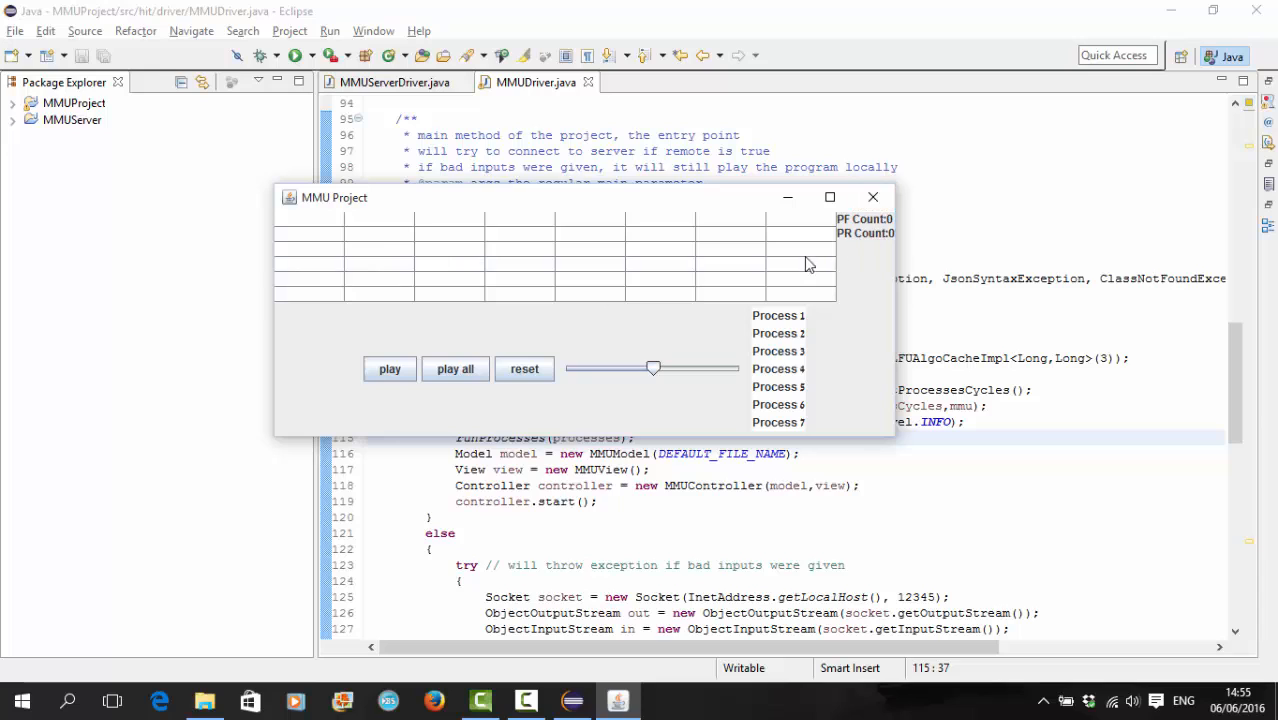
mouse_move(800, 412)
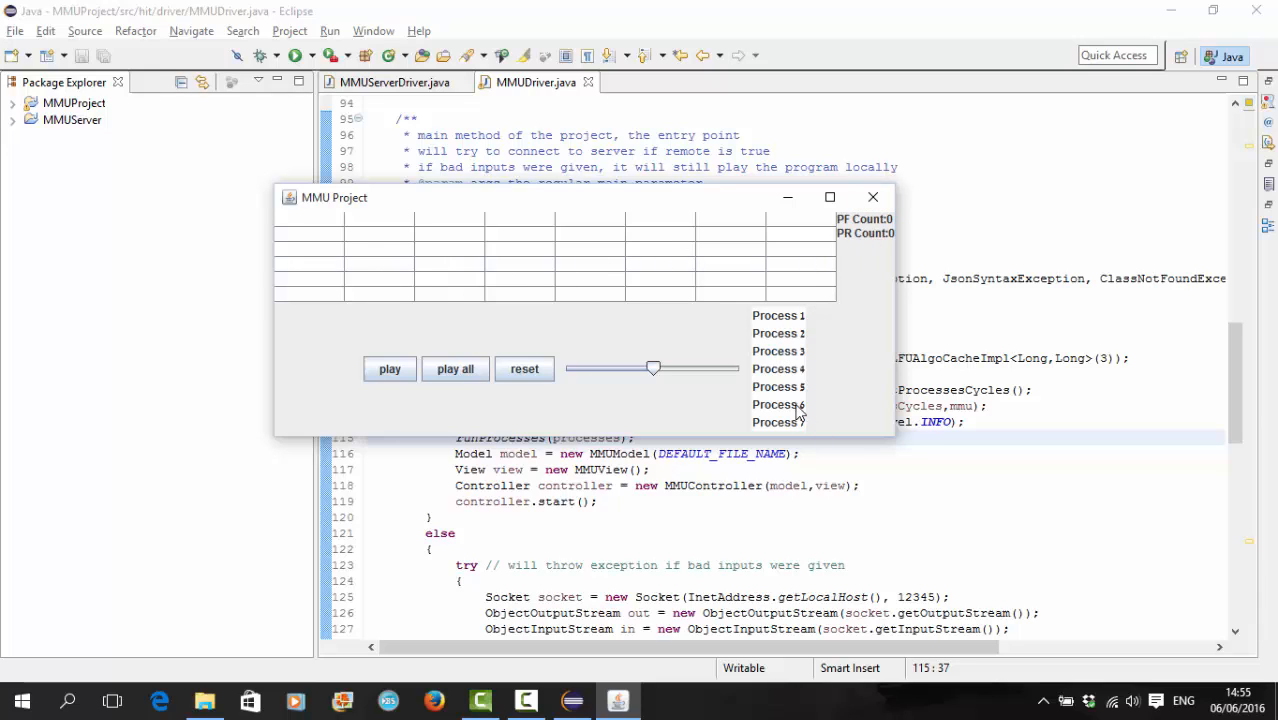
Step: Replay the remote log's first steps at a lower speed and select processes 3 to 6
click(388, 368)
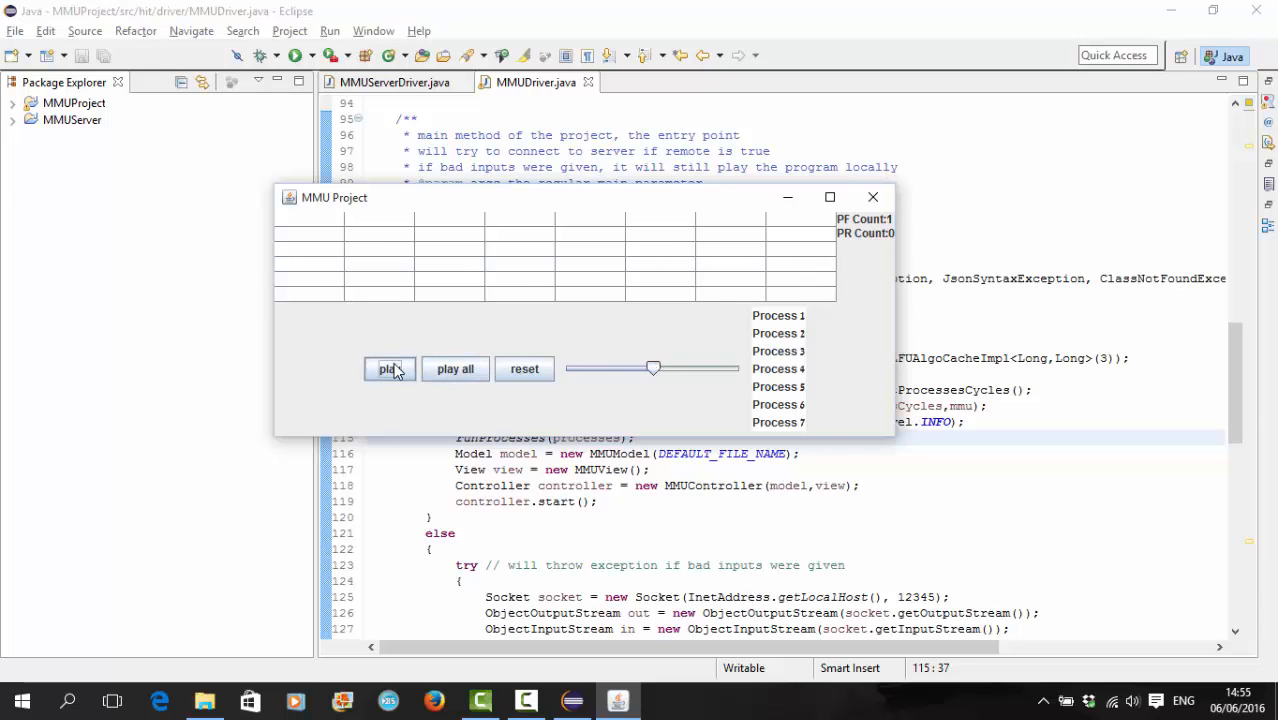
click(388, 368)
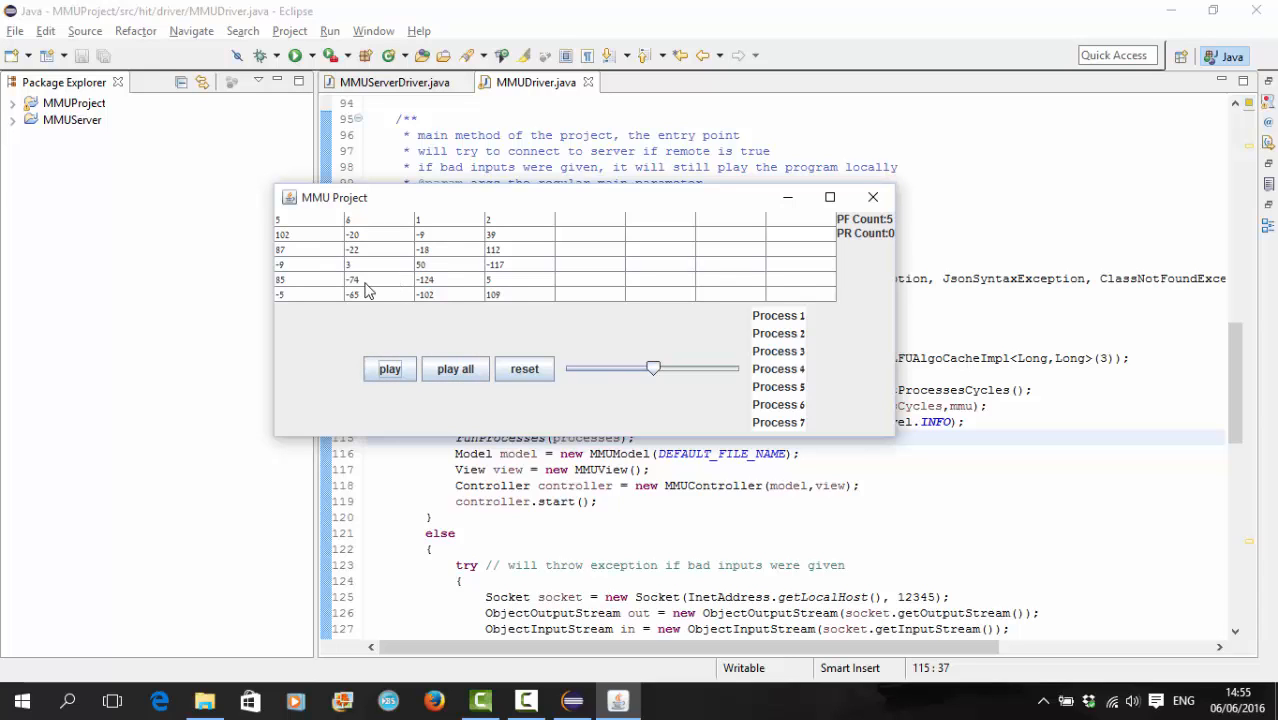
mouse_move(308, 248)
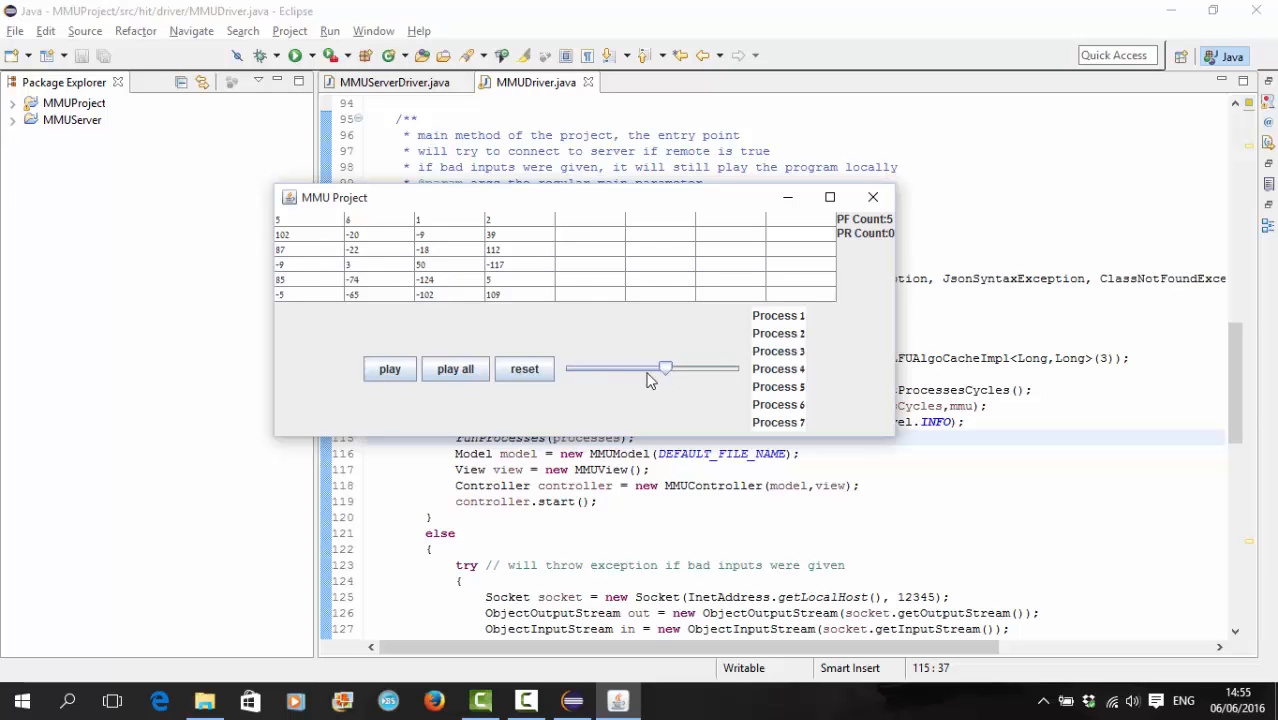
drag(664, 368, 584, 368)
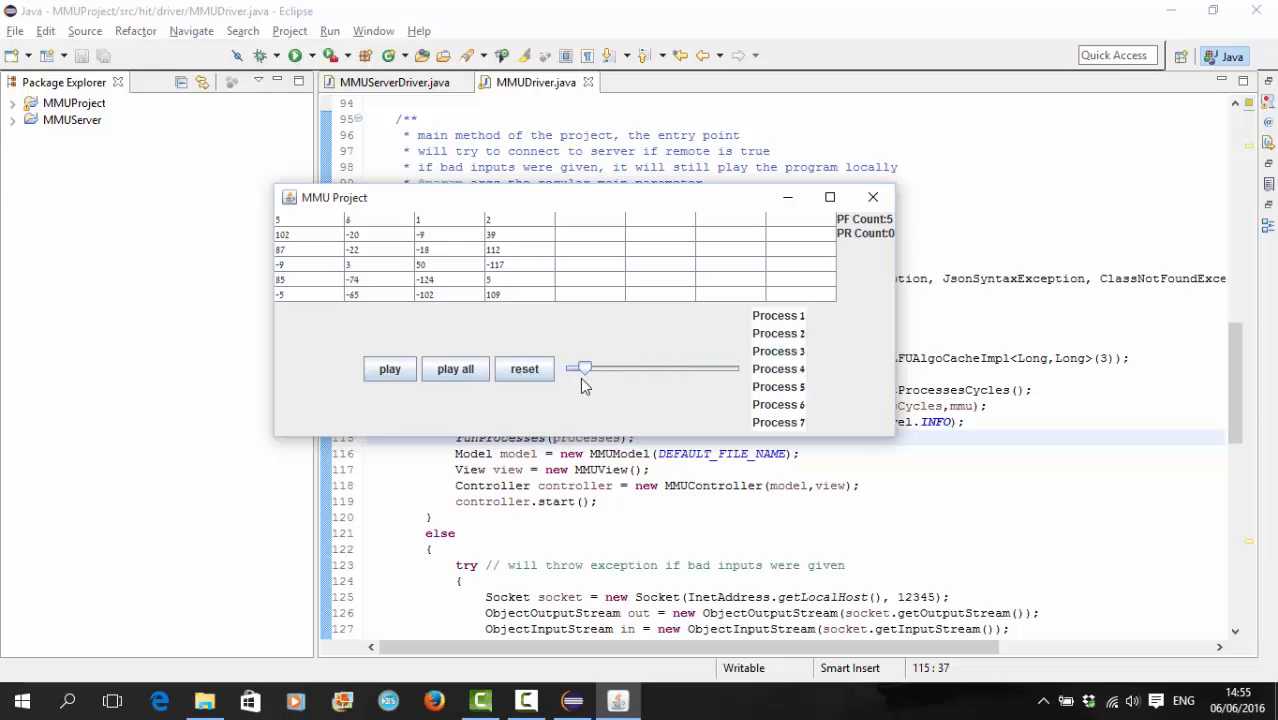
click(778, 368)
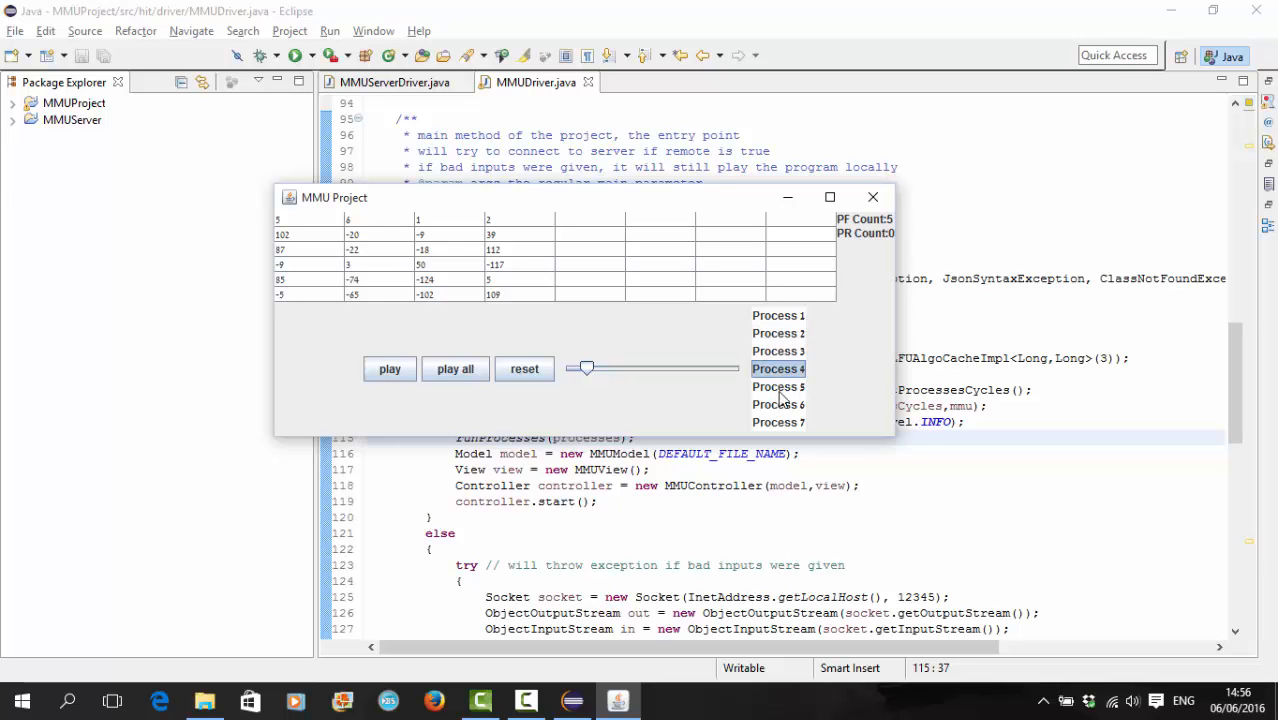
mouse_move(820, 390)
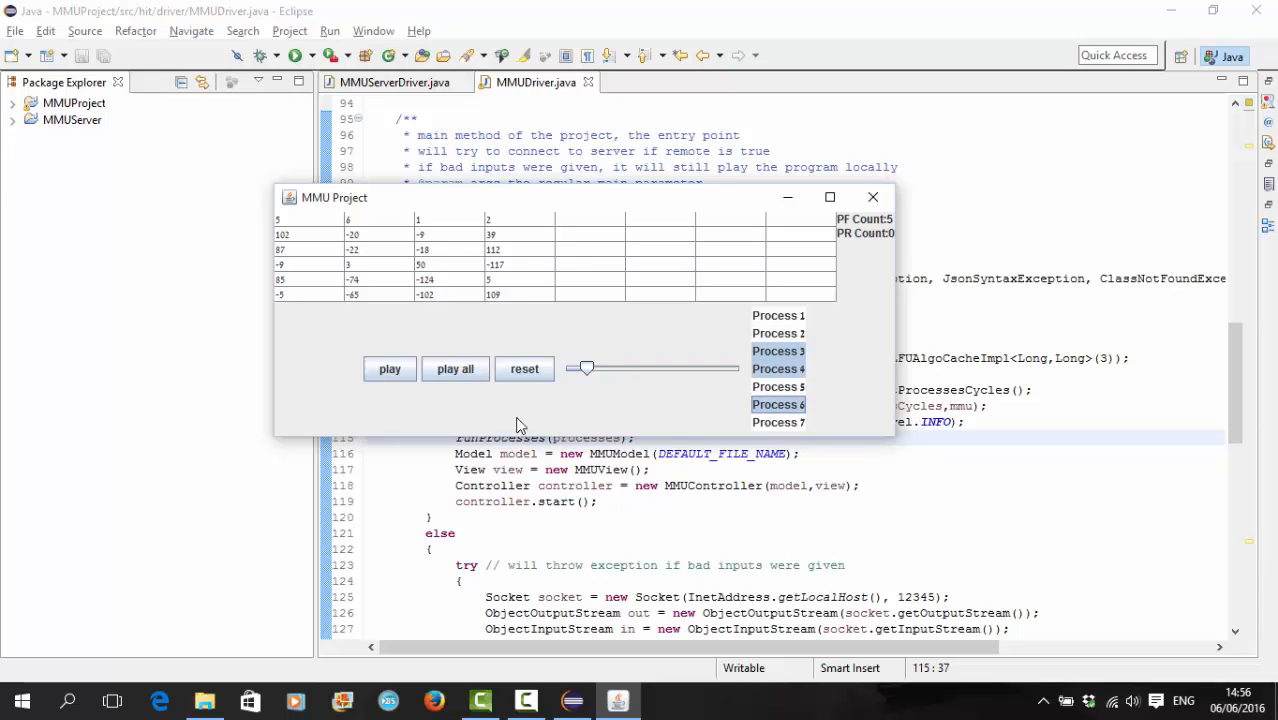
Step: Advance the replay several steps restricted to processes 3 to 6
click(390, 368)
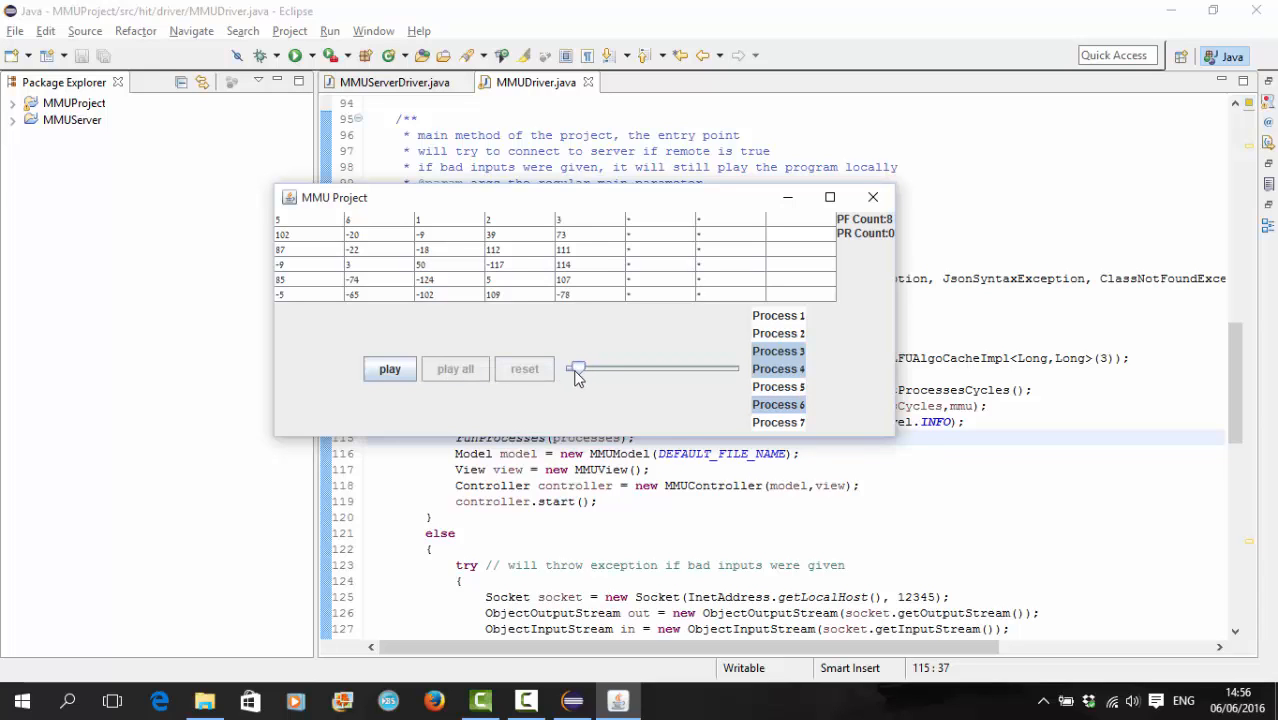
click(388, 368)
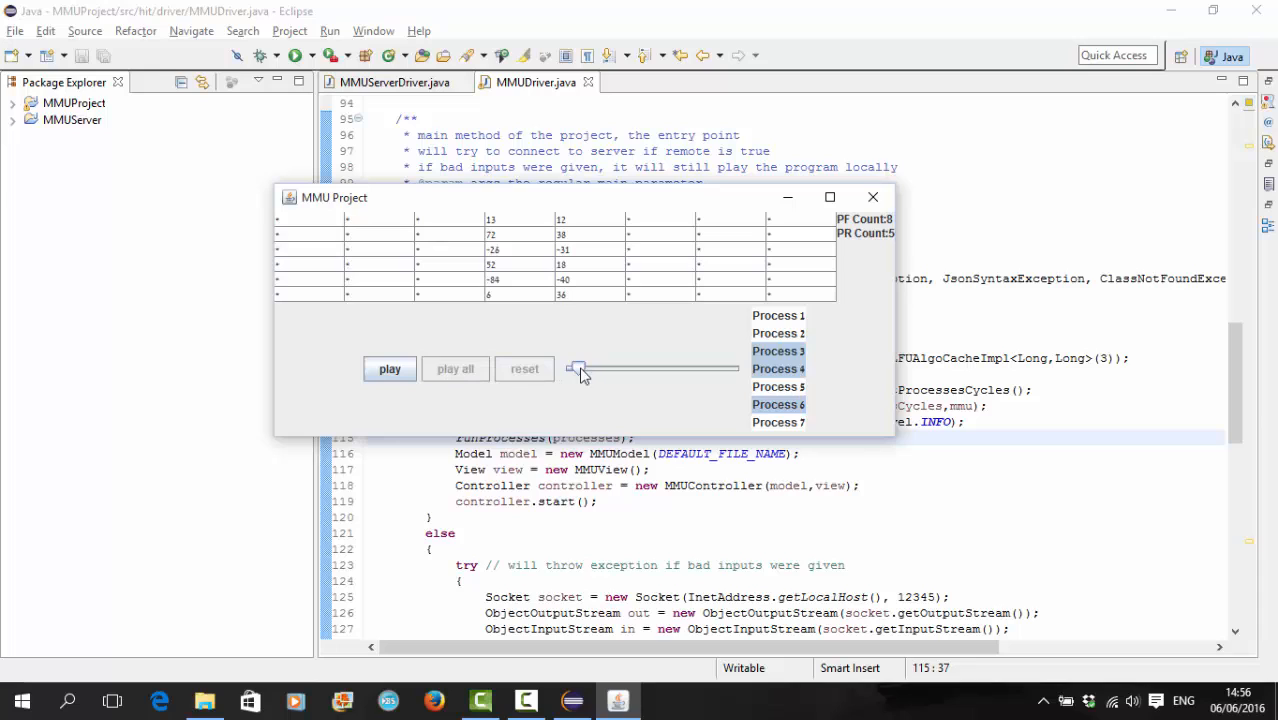
click(388, 368)
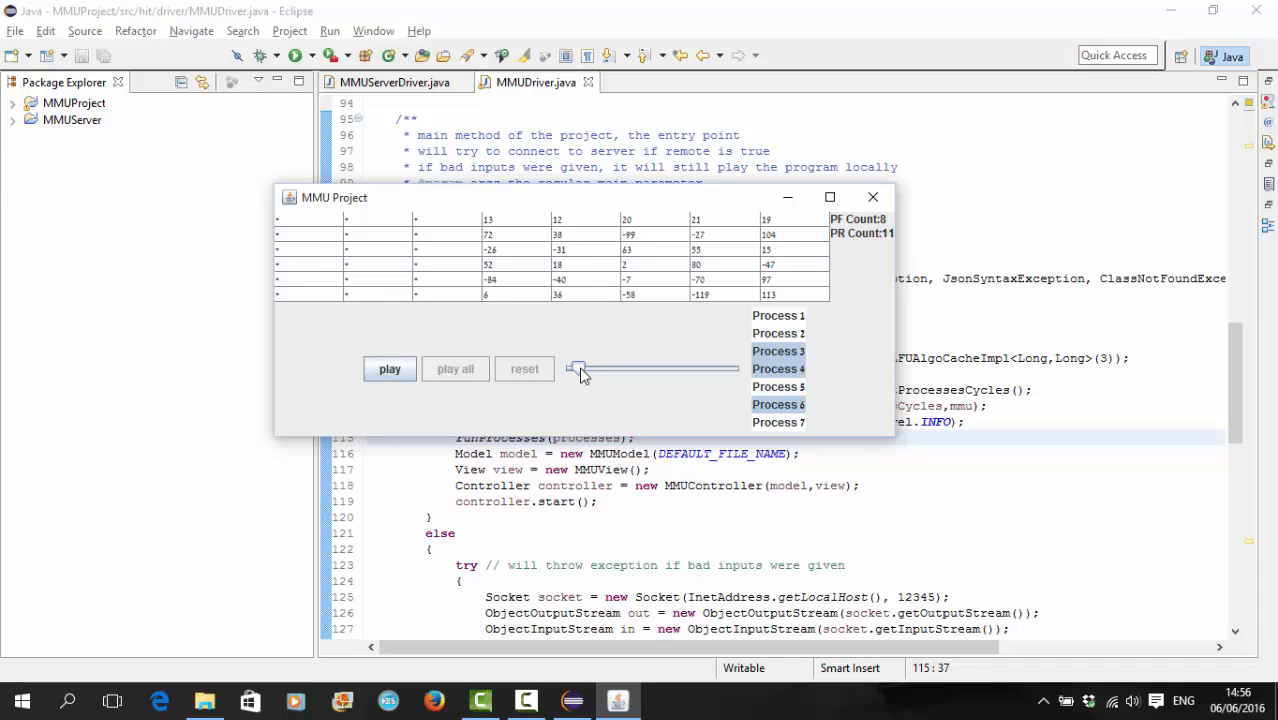
click(390, 368)
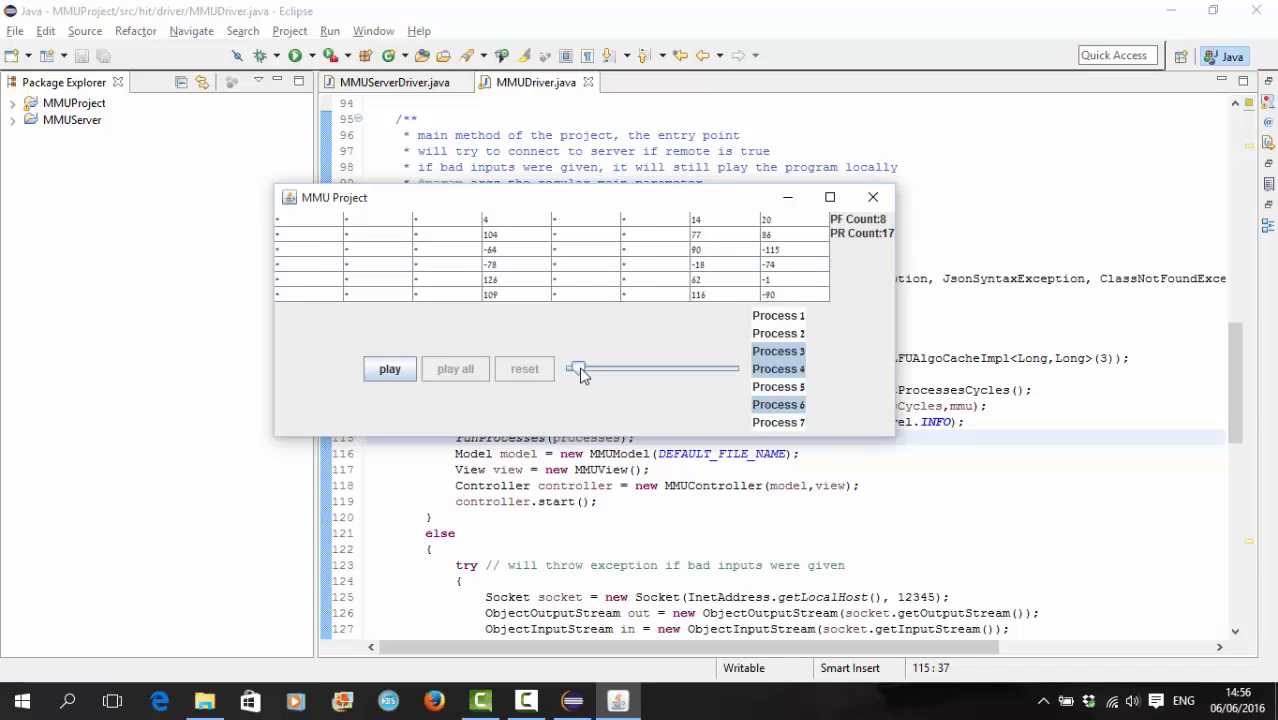